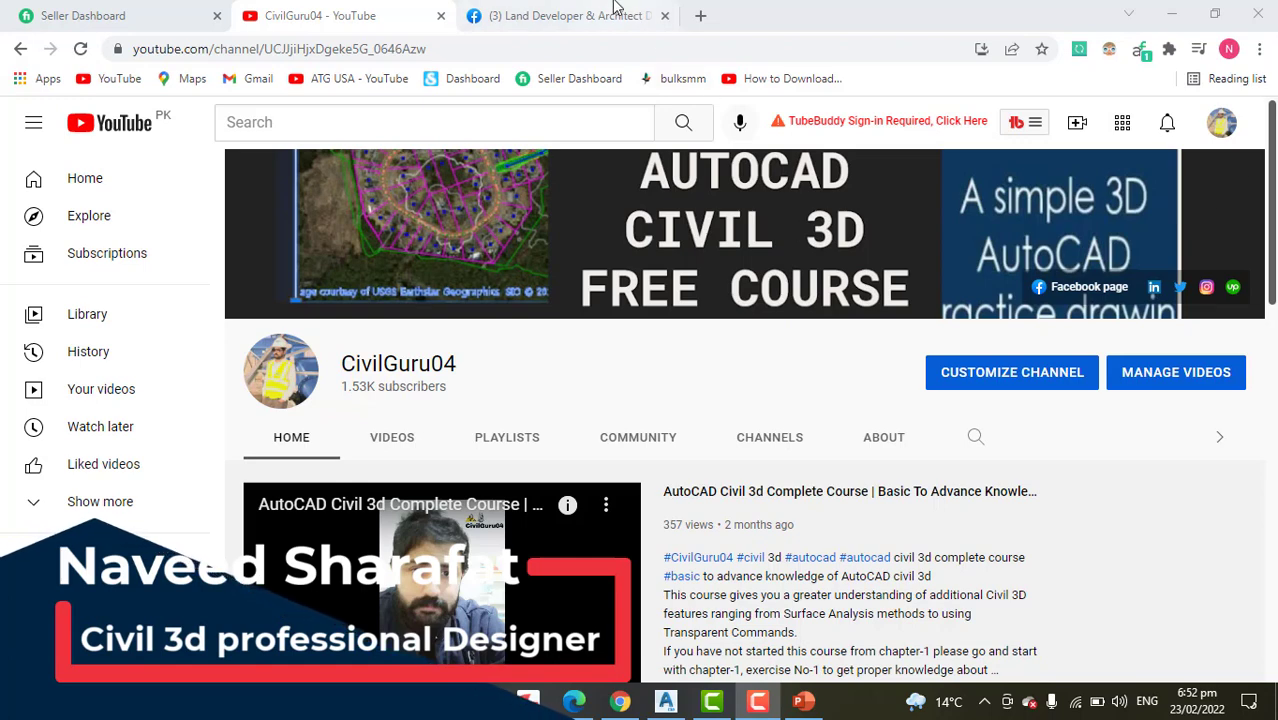
mouse_move(568, 16)
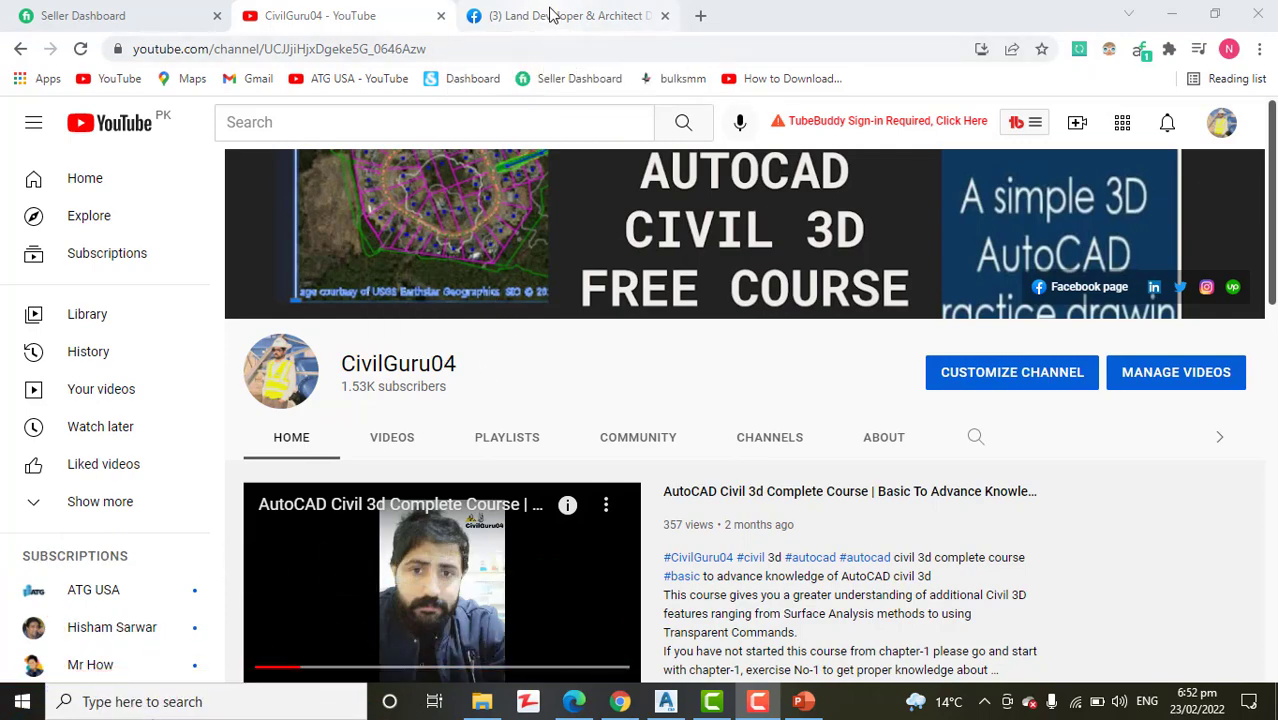
Switch from the CivilGuru04 YouTube channel to the Facebook page tab
left_click(568, 16)
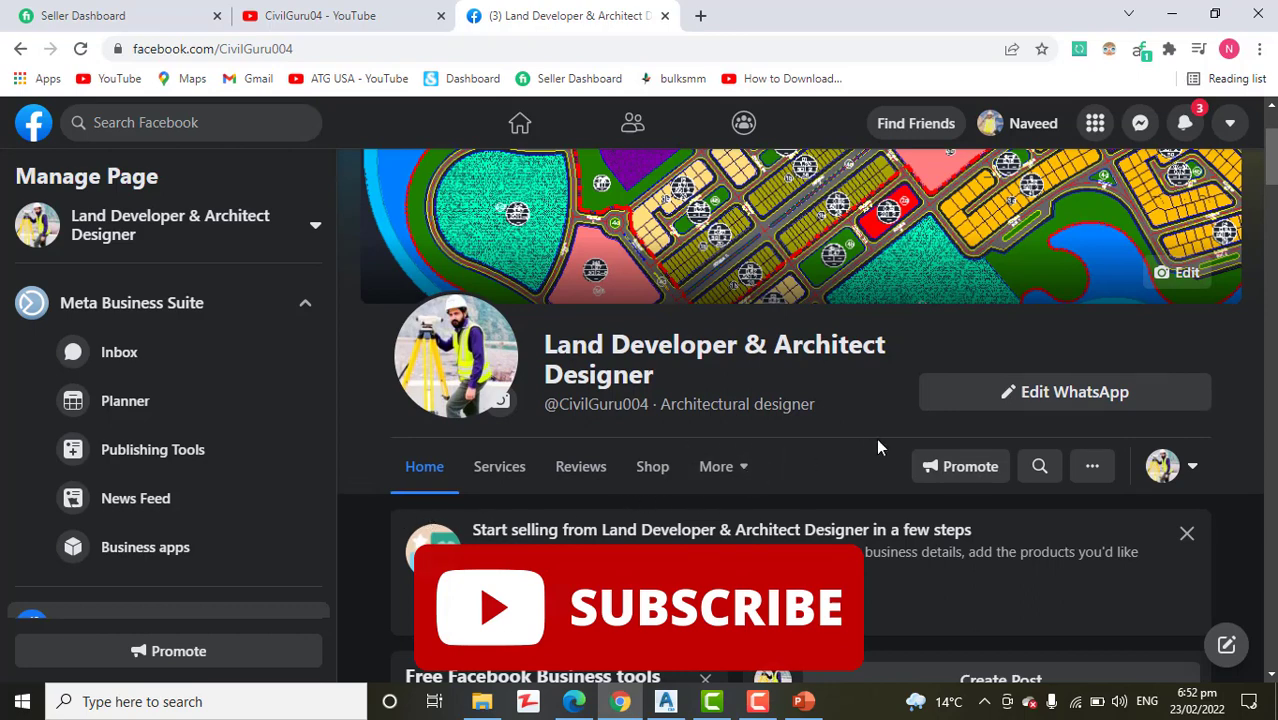
Scroll down the Facebook page to the business tools, Insights and pinned course post
scroll("down", 3)
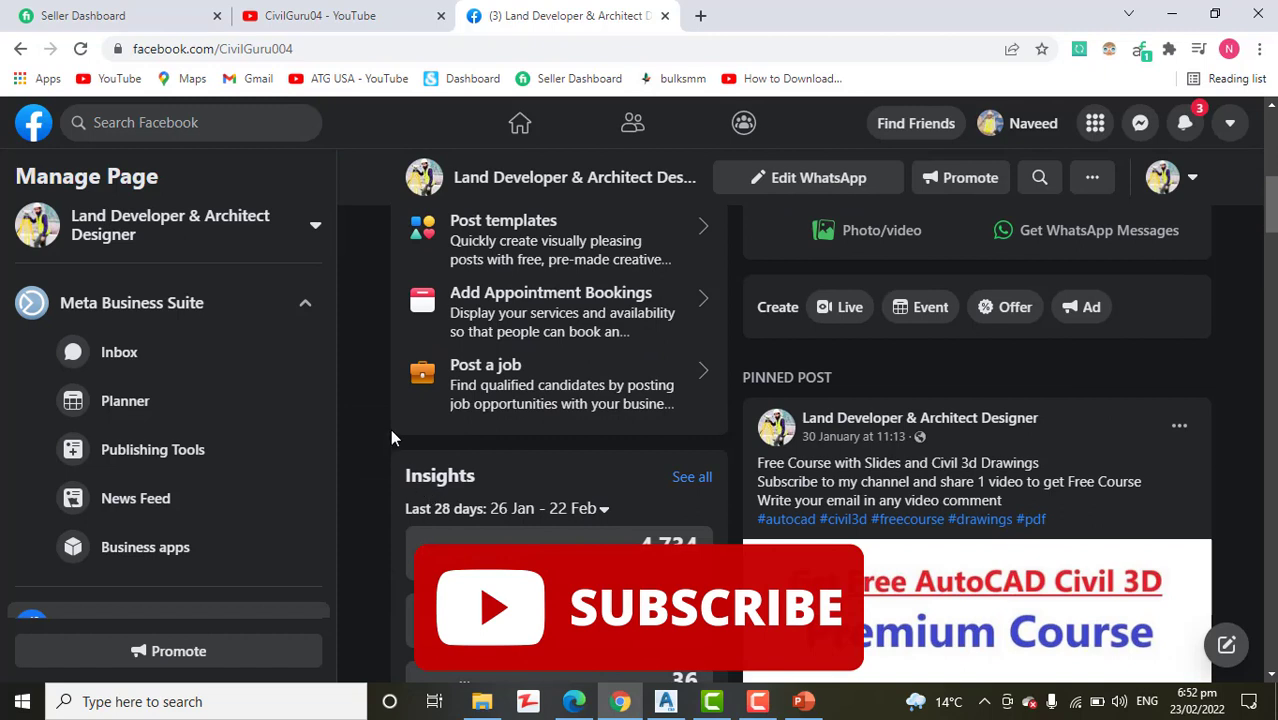
mouse_move(368, 476)
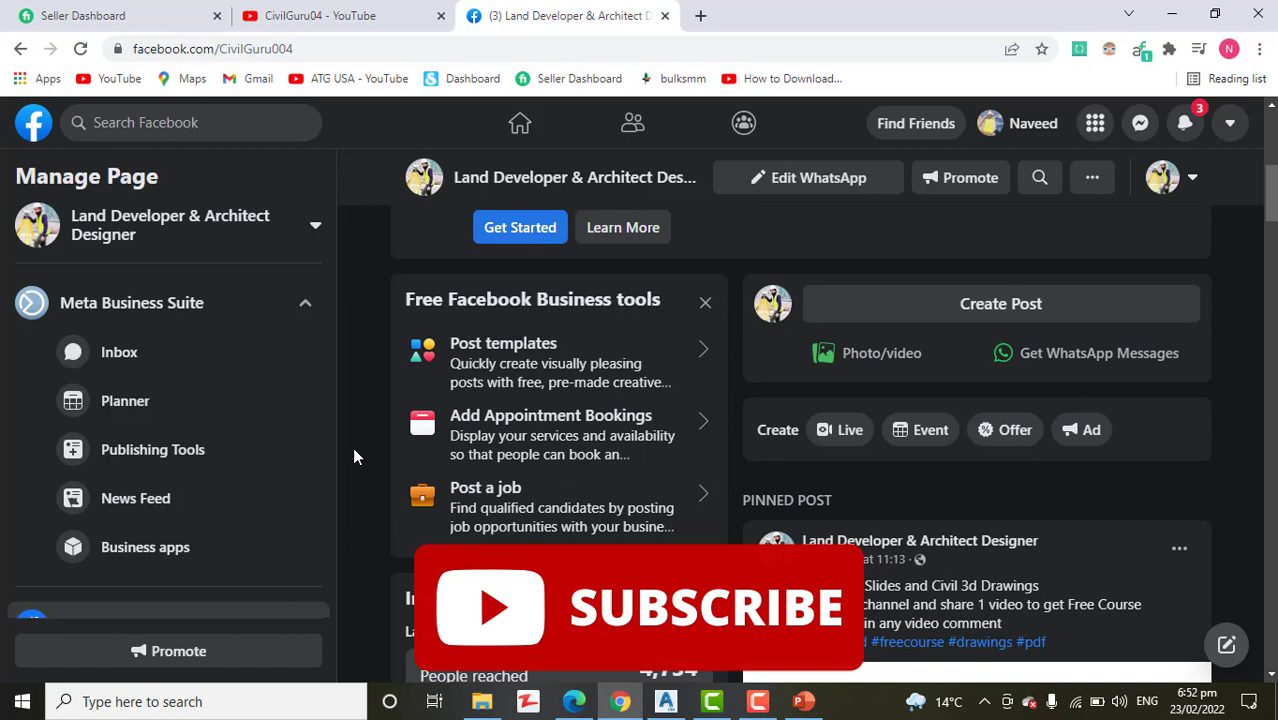
scroll("down", 3)
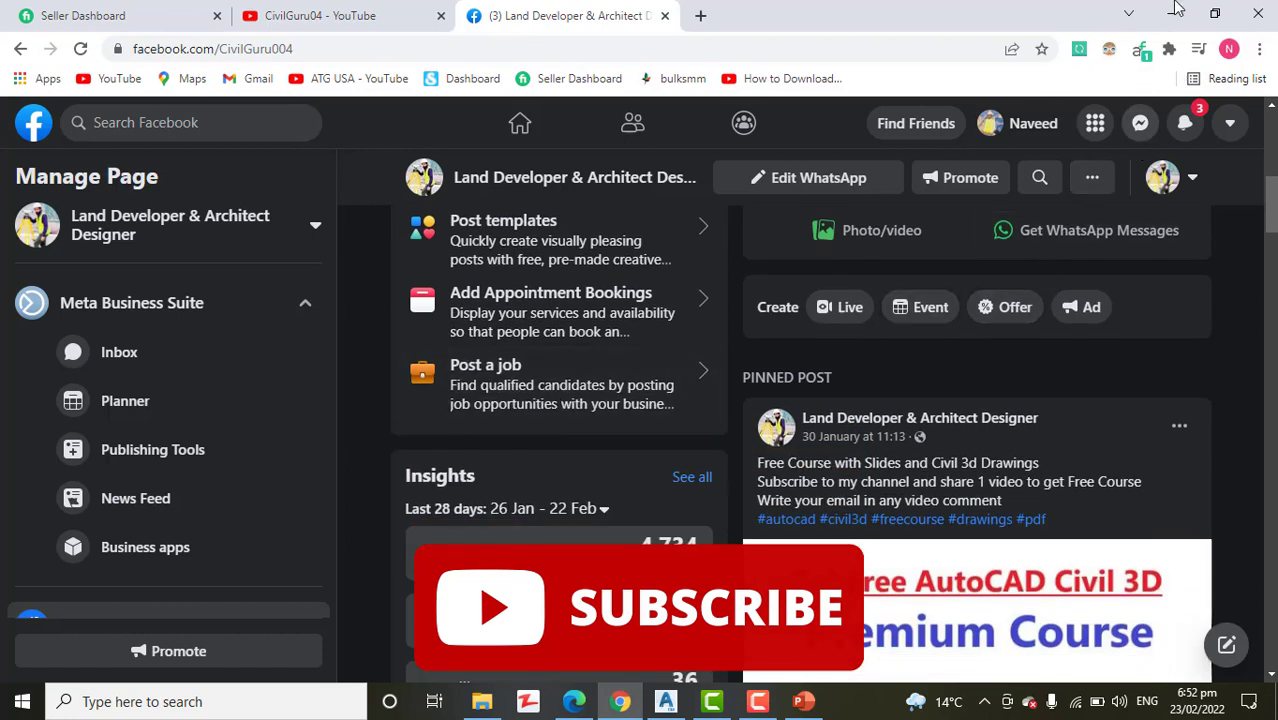
mouse_move(1178, 12)
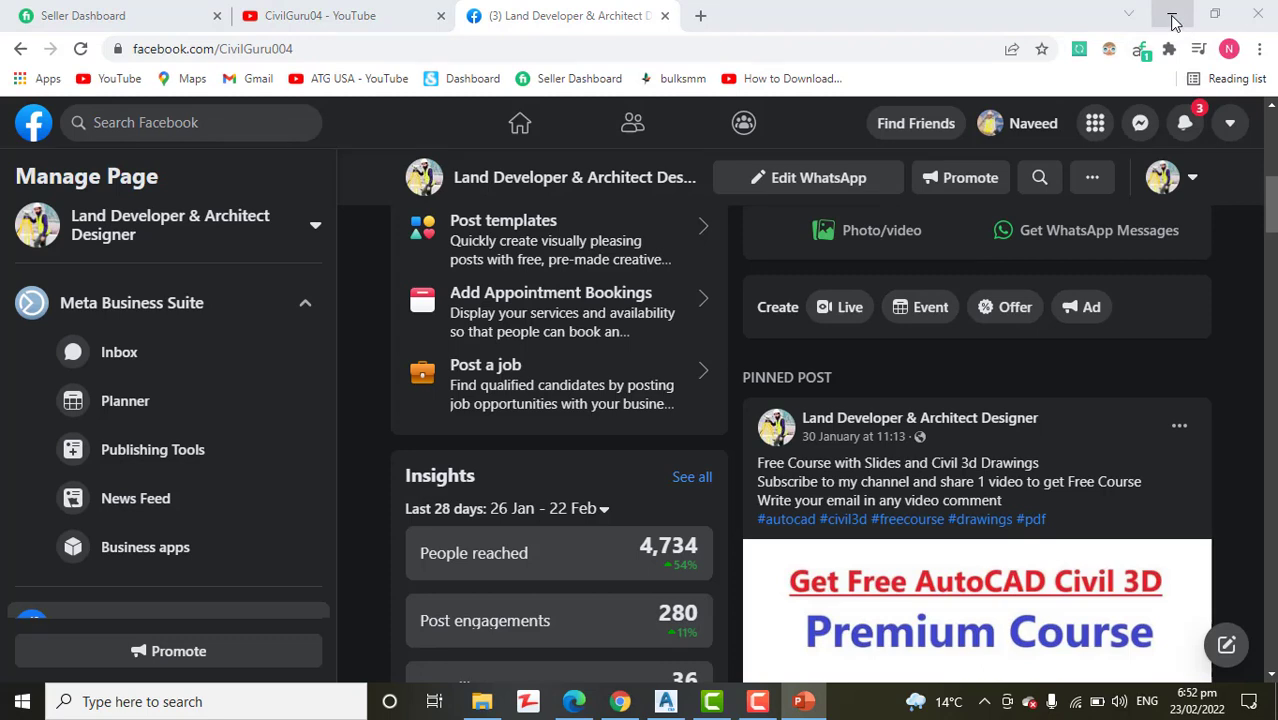
mouse_move(1176, 18)
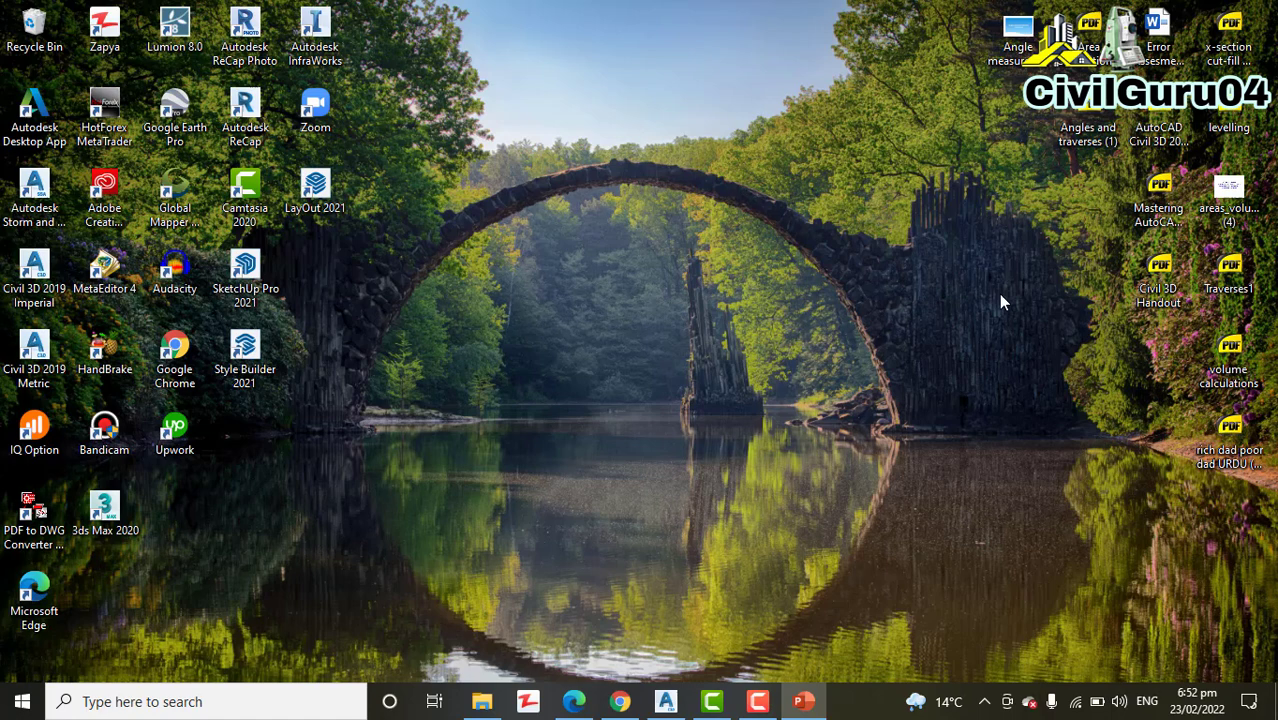
mouse_move(668, 700)
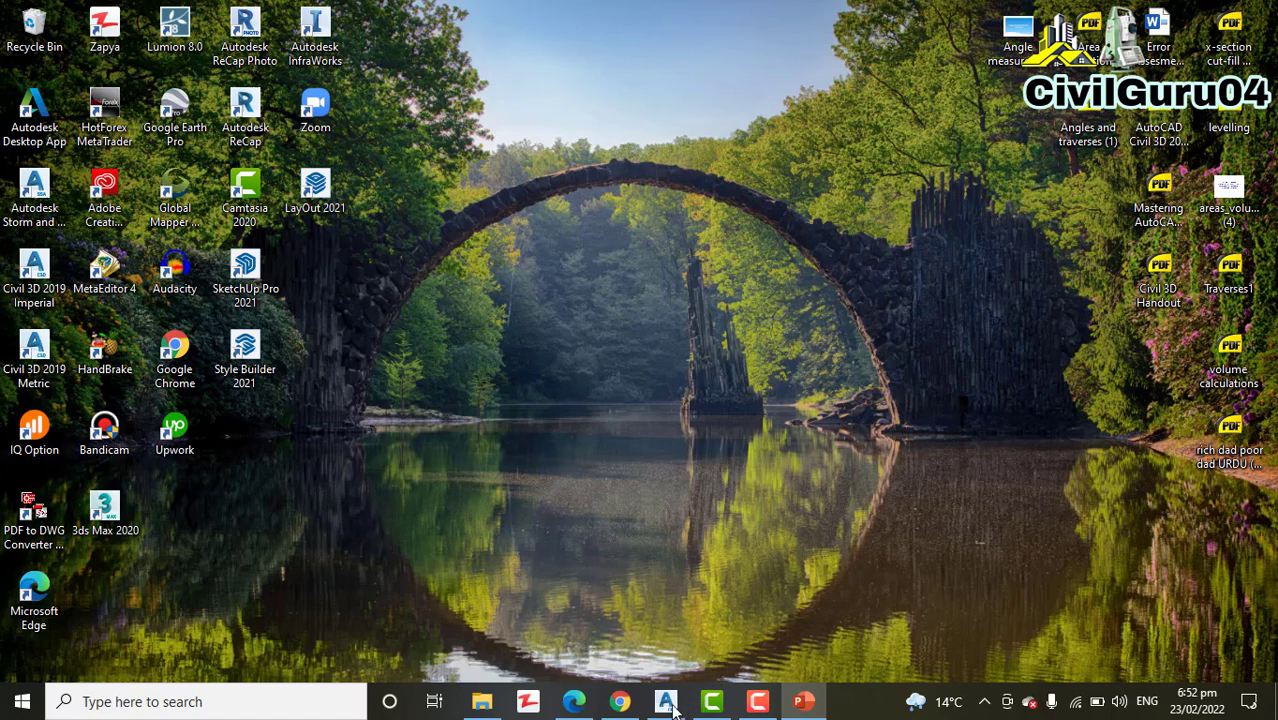
Bring up Civil 3D with blank Drawing1 and show the Home ribbon tools
left_click(664, 700)
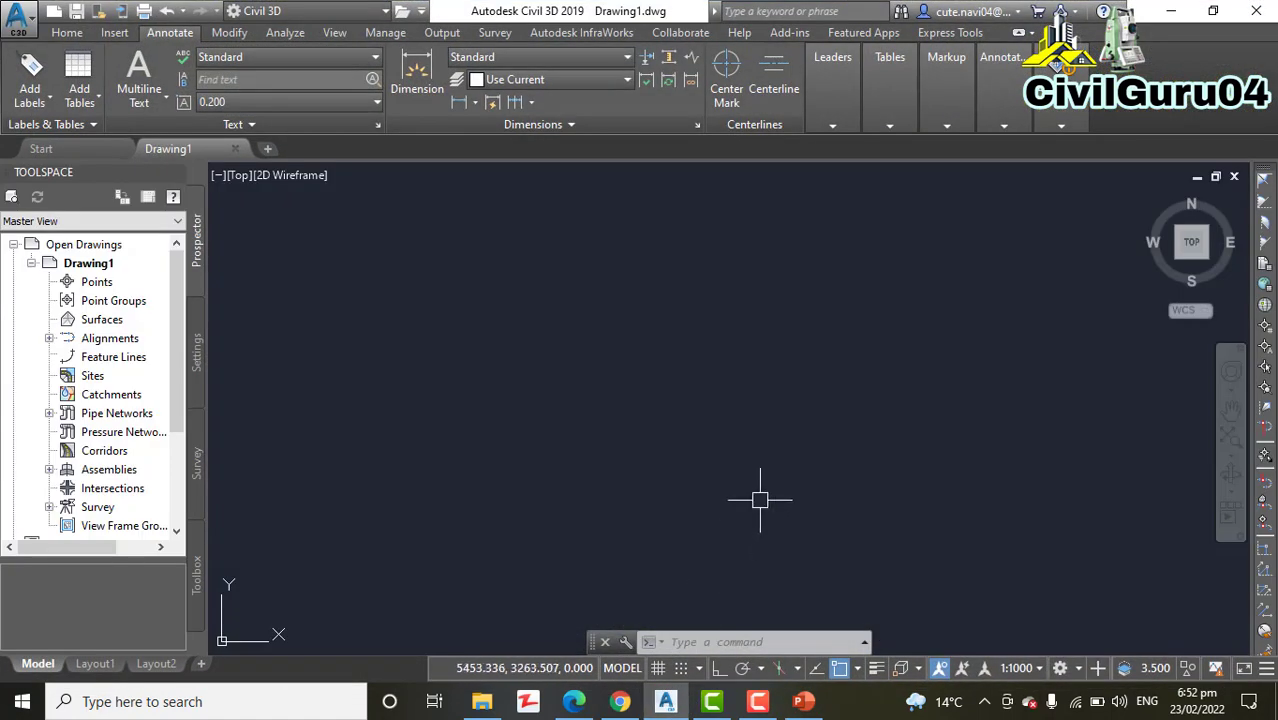
mouse_move(776, 488)
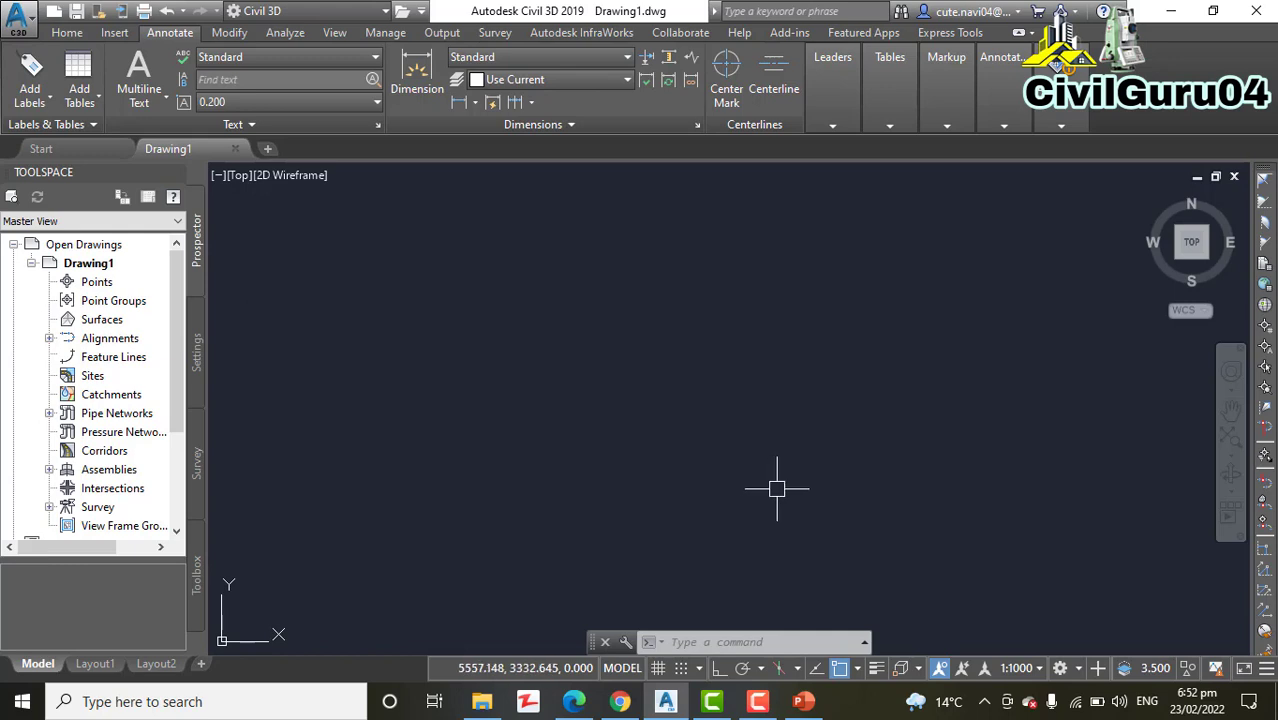
mouse_move(782, 486)
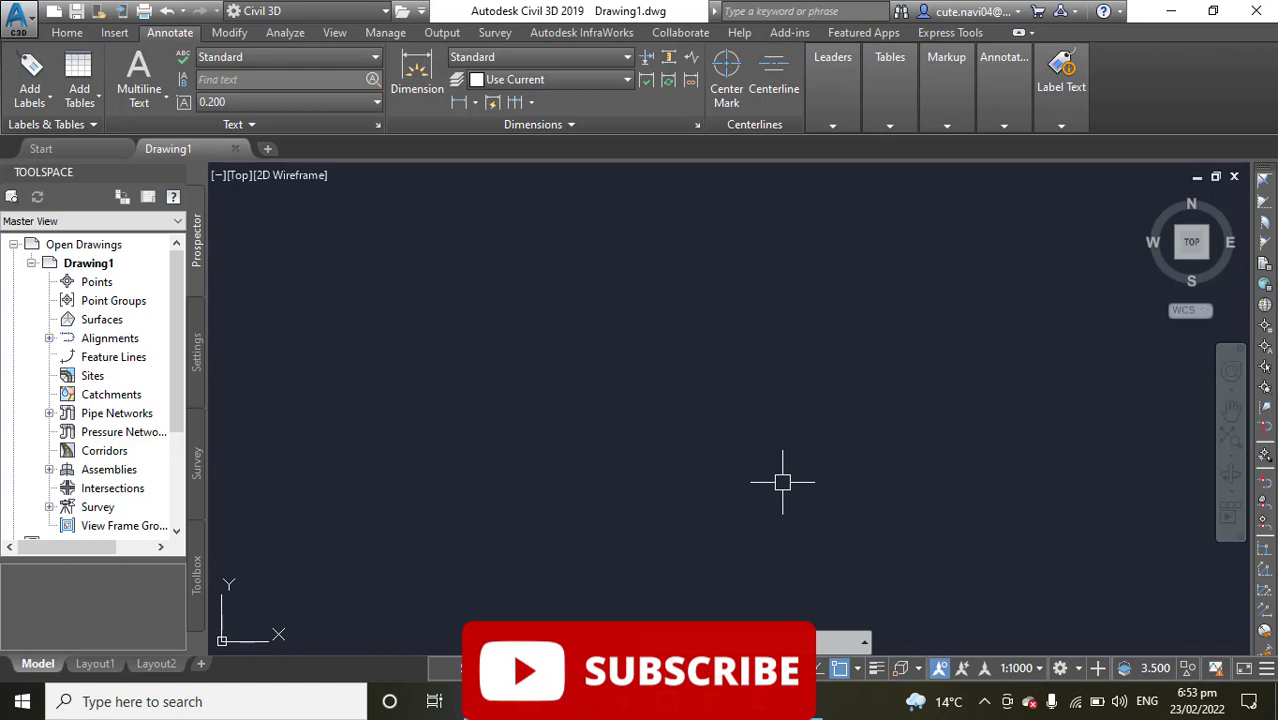
left_click(68, 32)
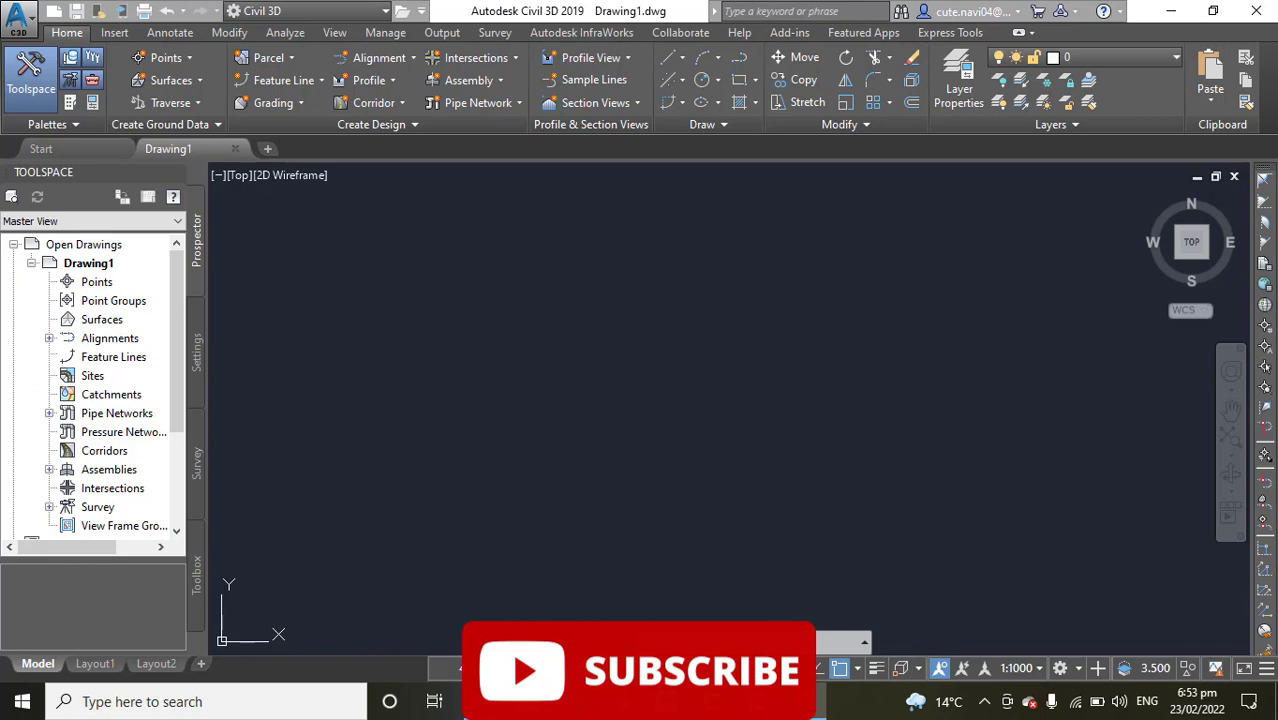
mouse_move(908, 304)
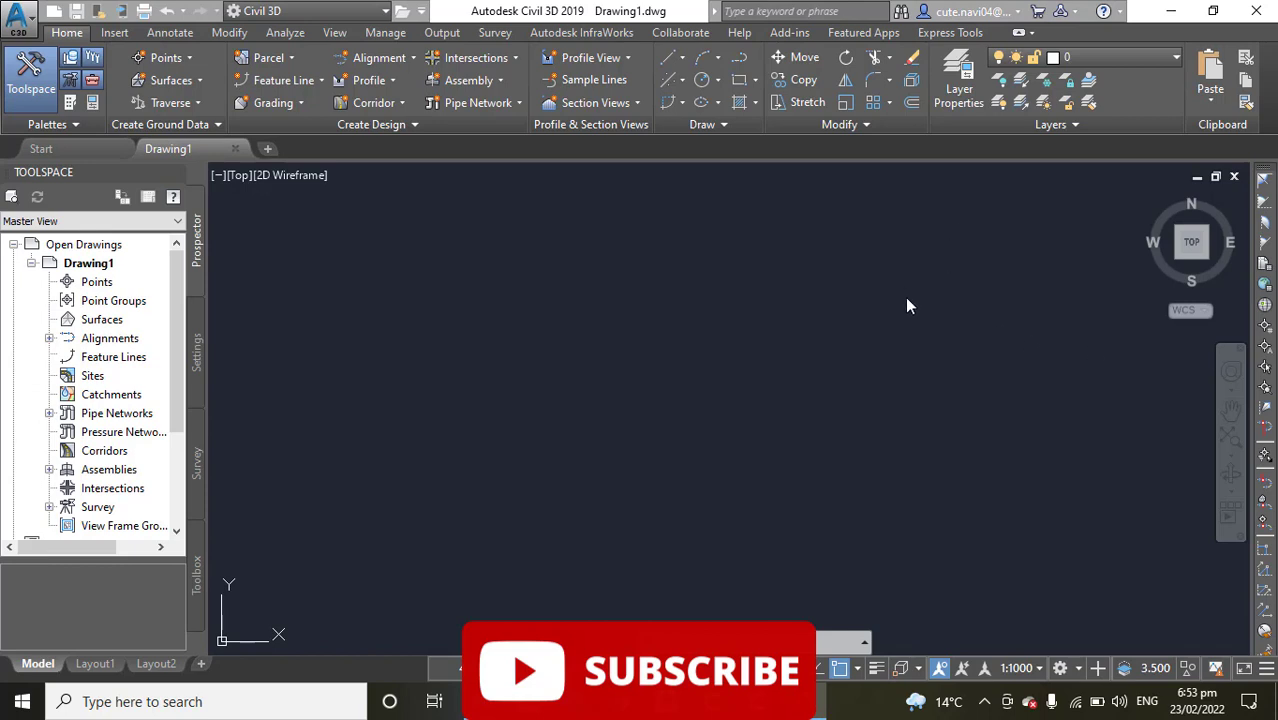
mouse_move(714, 368)
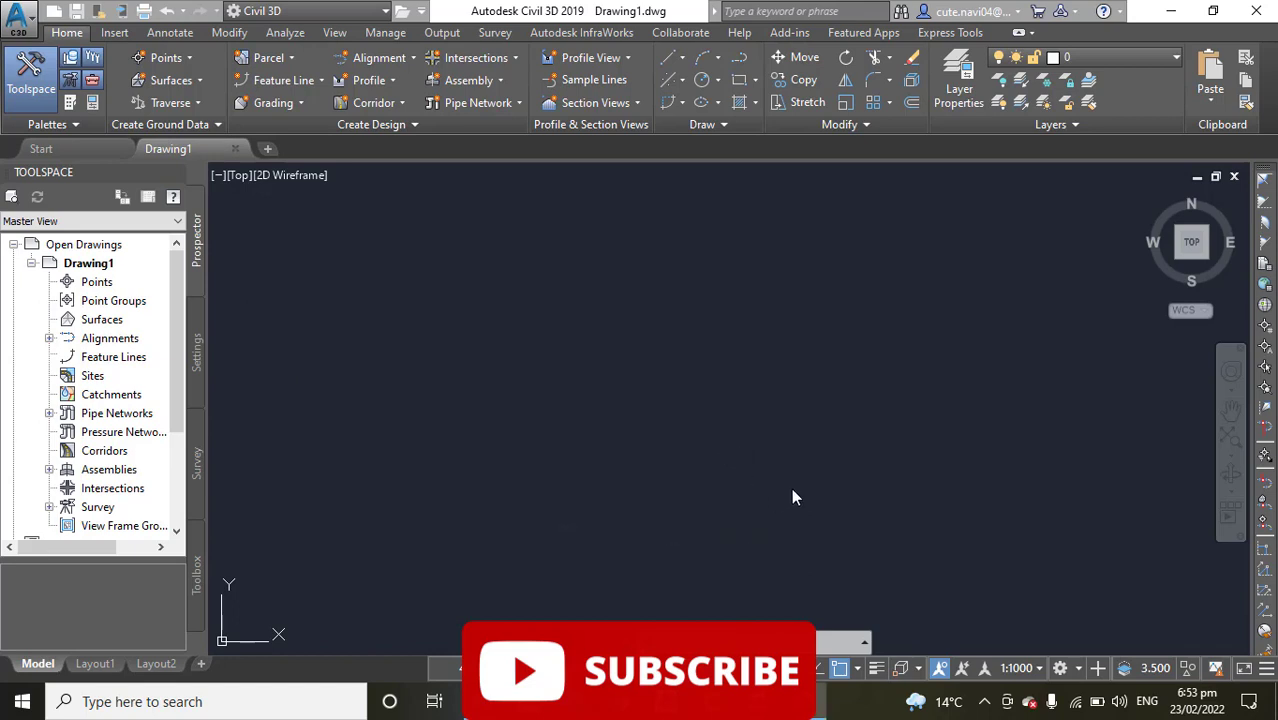
mouse_move(800, 478)
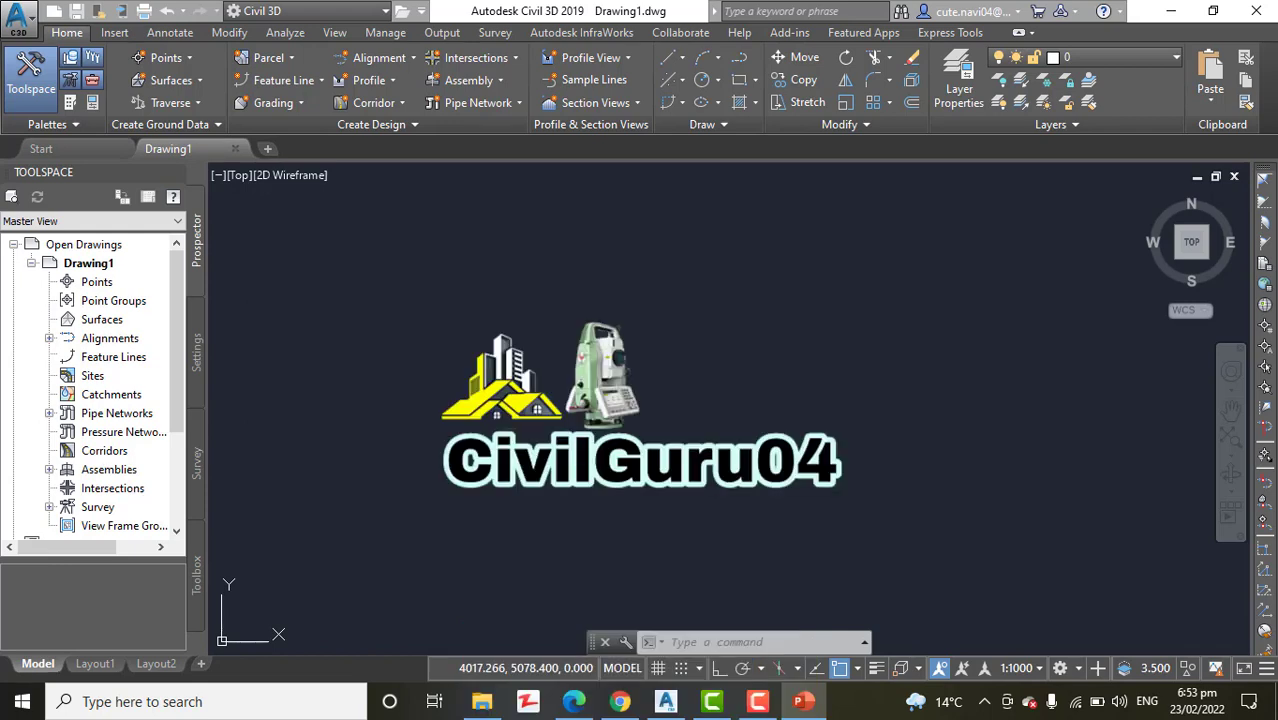
mouse_move(668, 418)
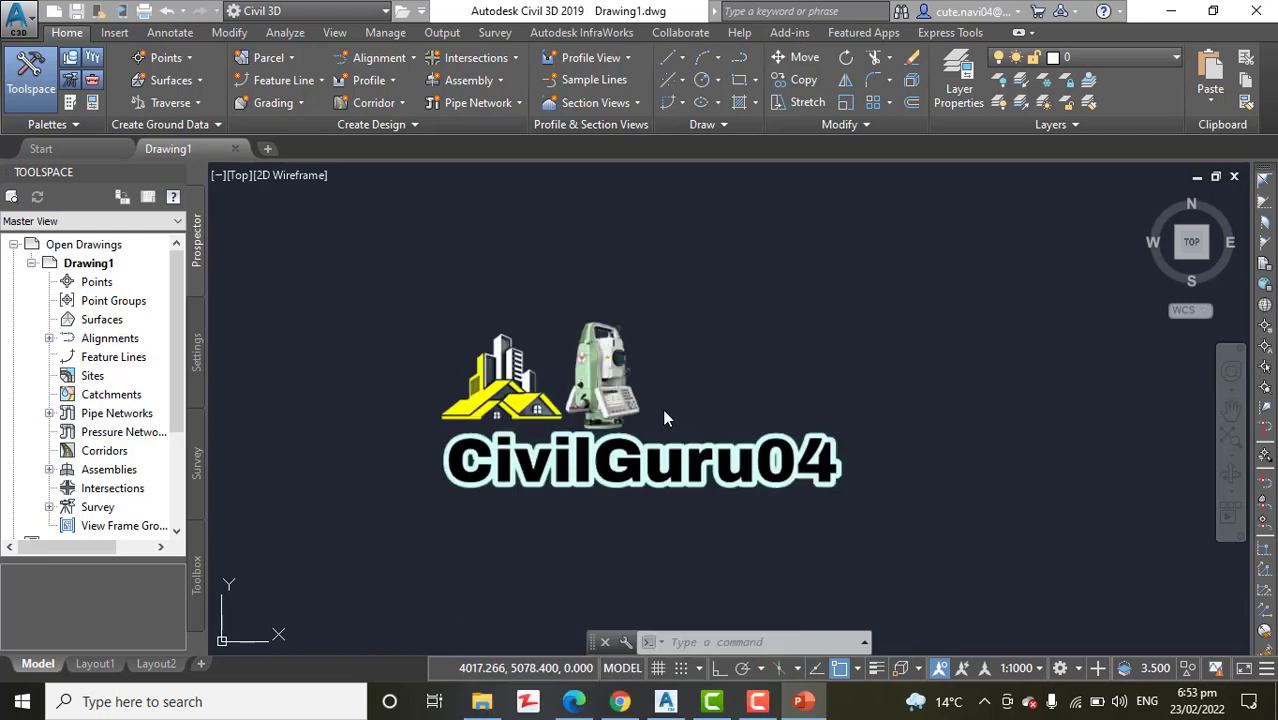
mouse_move(612, 308)
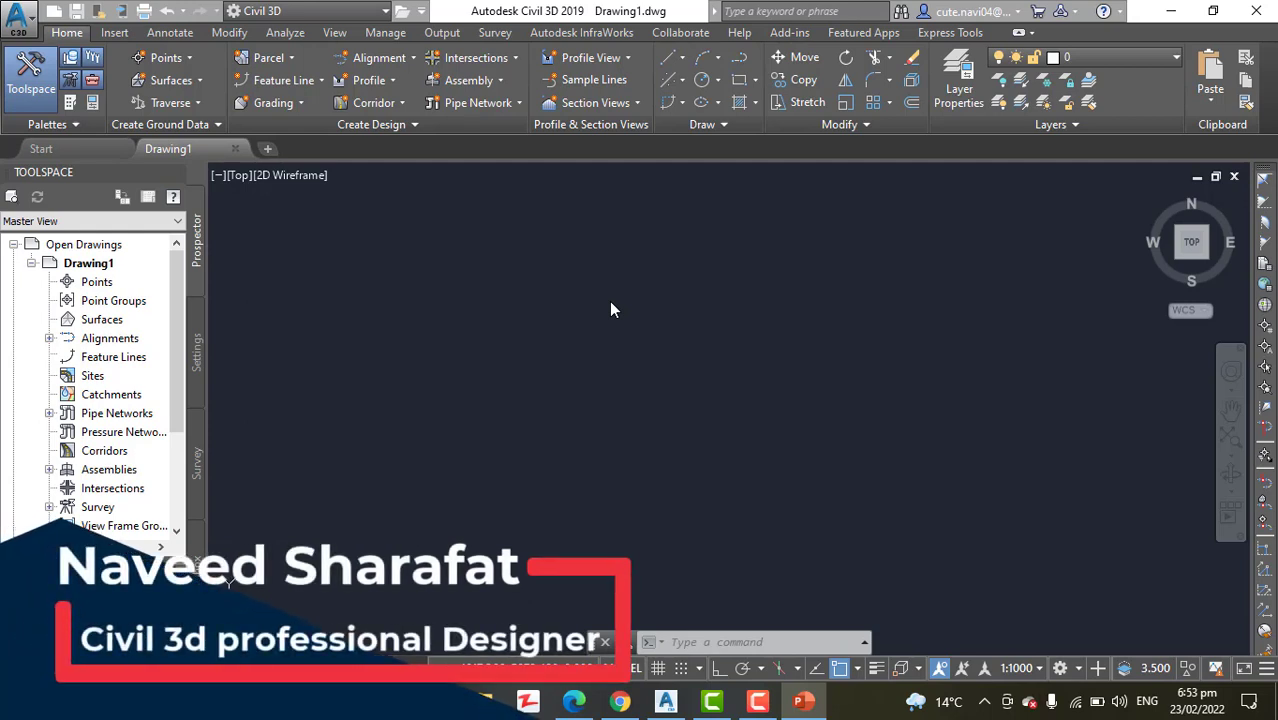
mouse_move(532, 350)
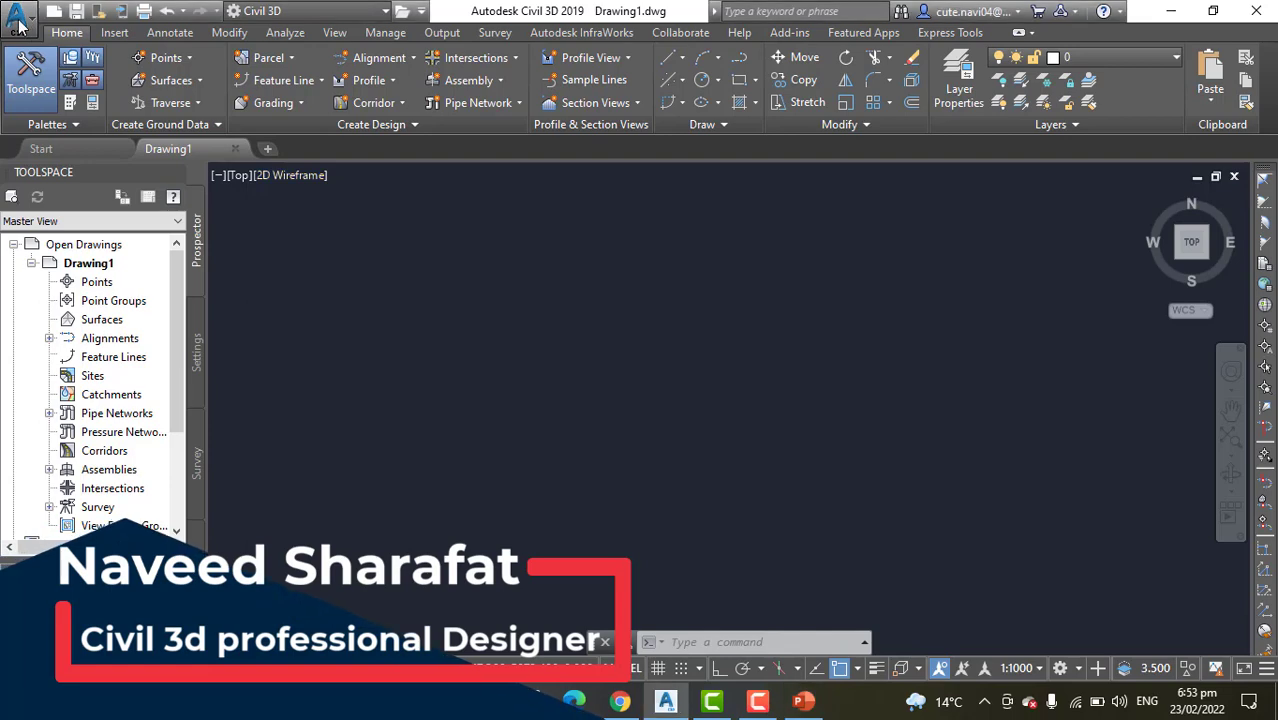
Open Editing Tools.dwg from New Volume (D:) via the application menu
left_click(18, 18)
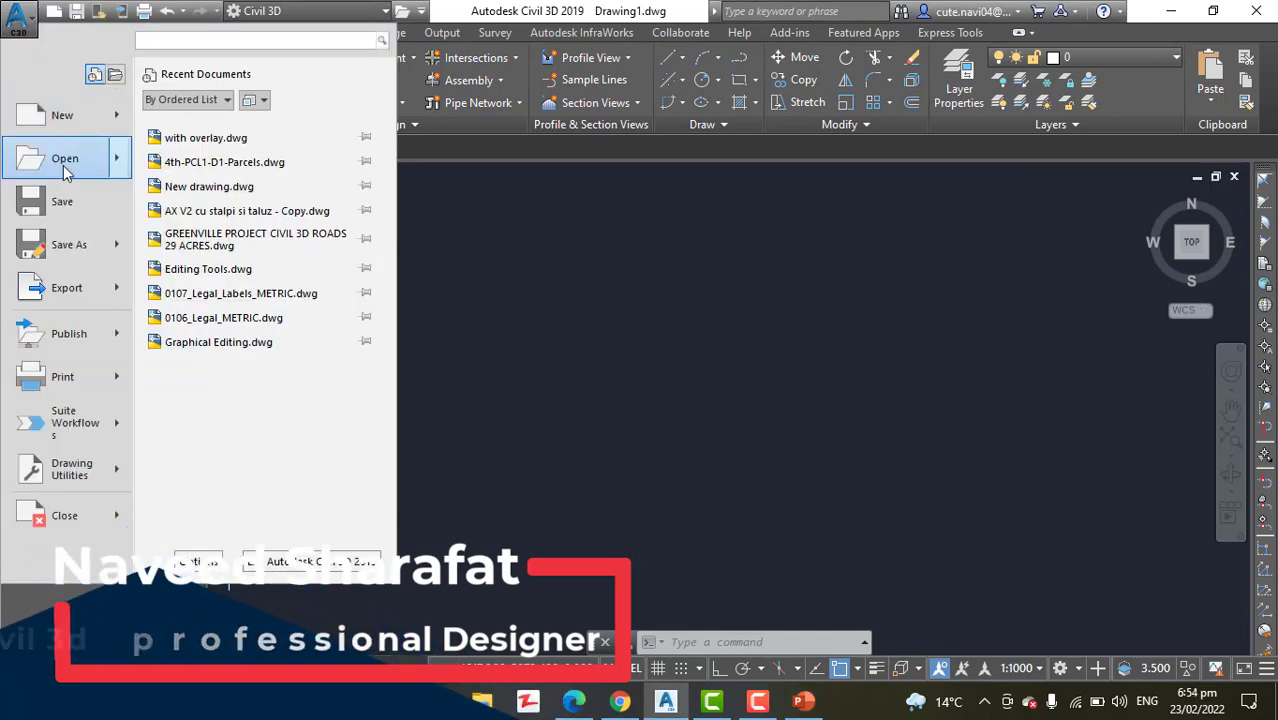
left_click(64, 158)
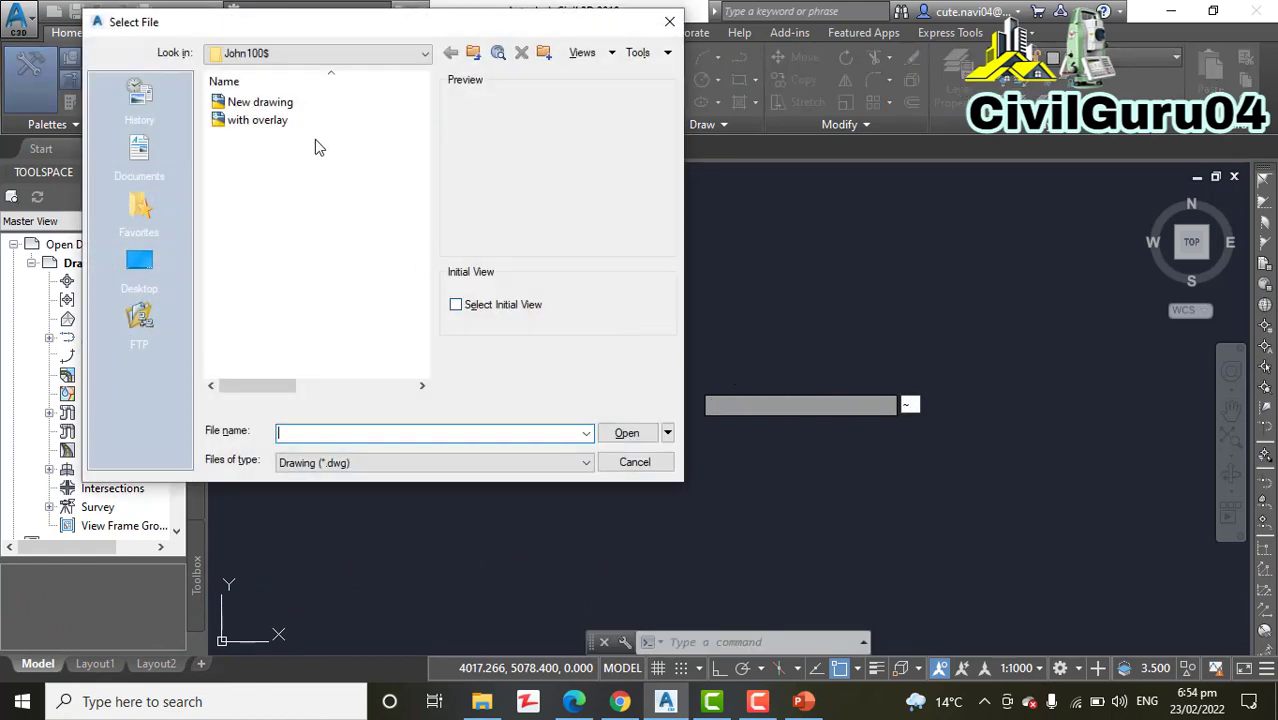
left_click(140, 270)
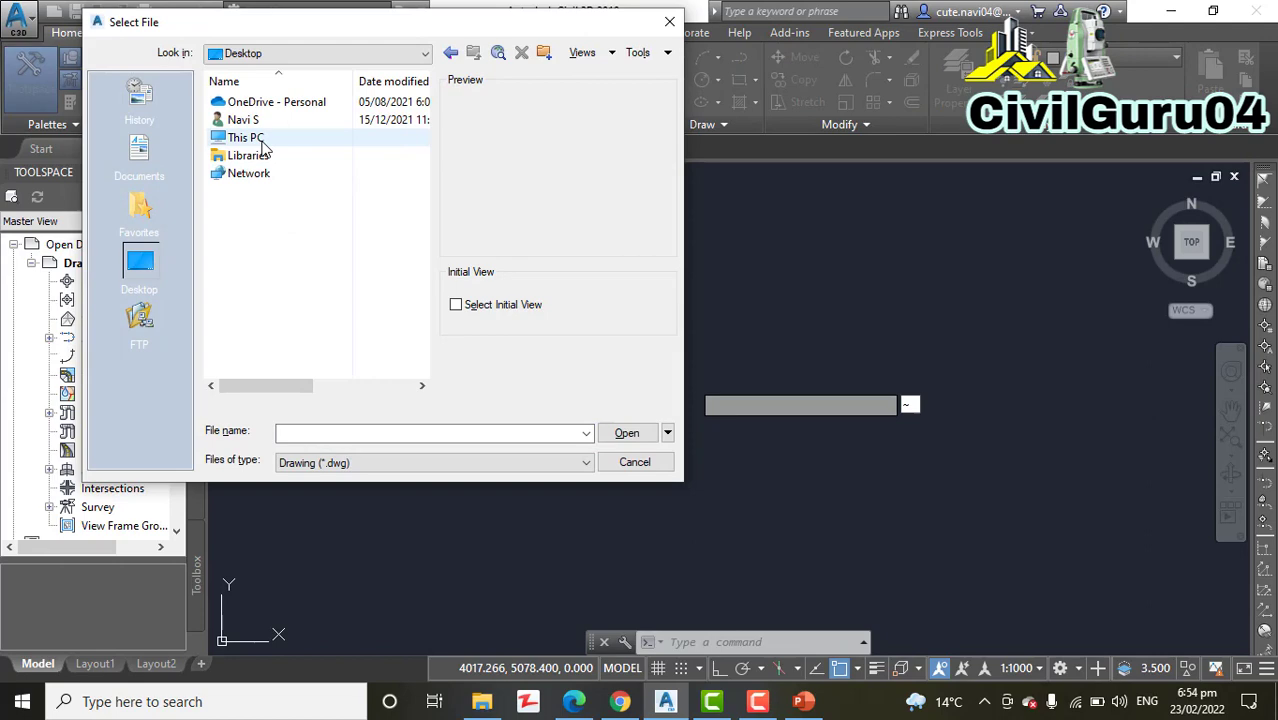
double_click(244, 136)
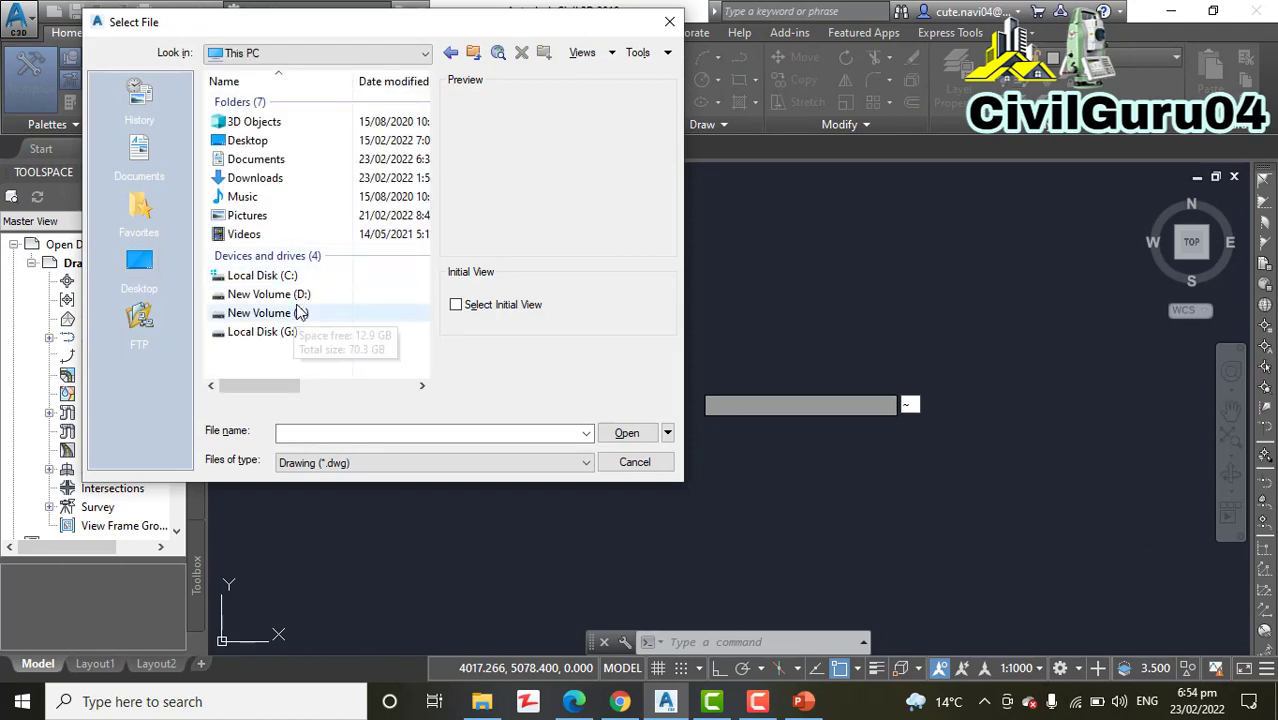
double_click(268, 292)
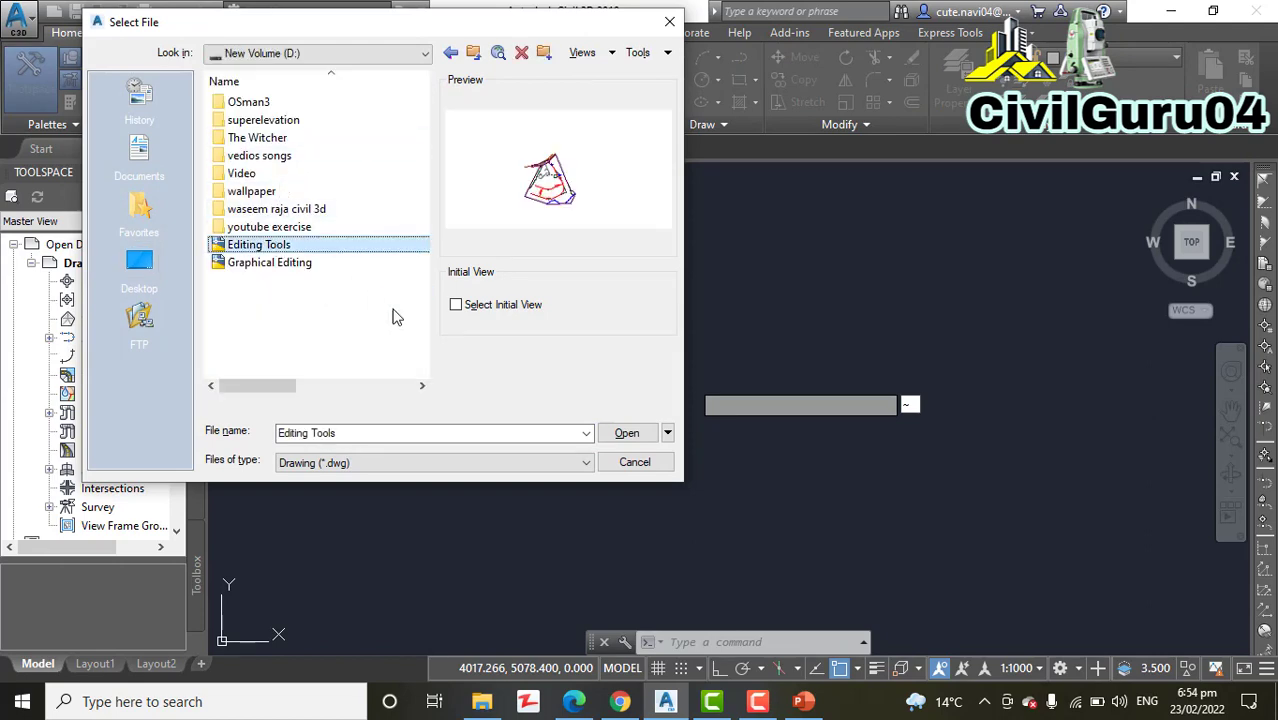
left_click(626, 432)
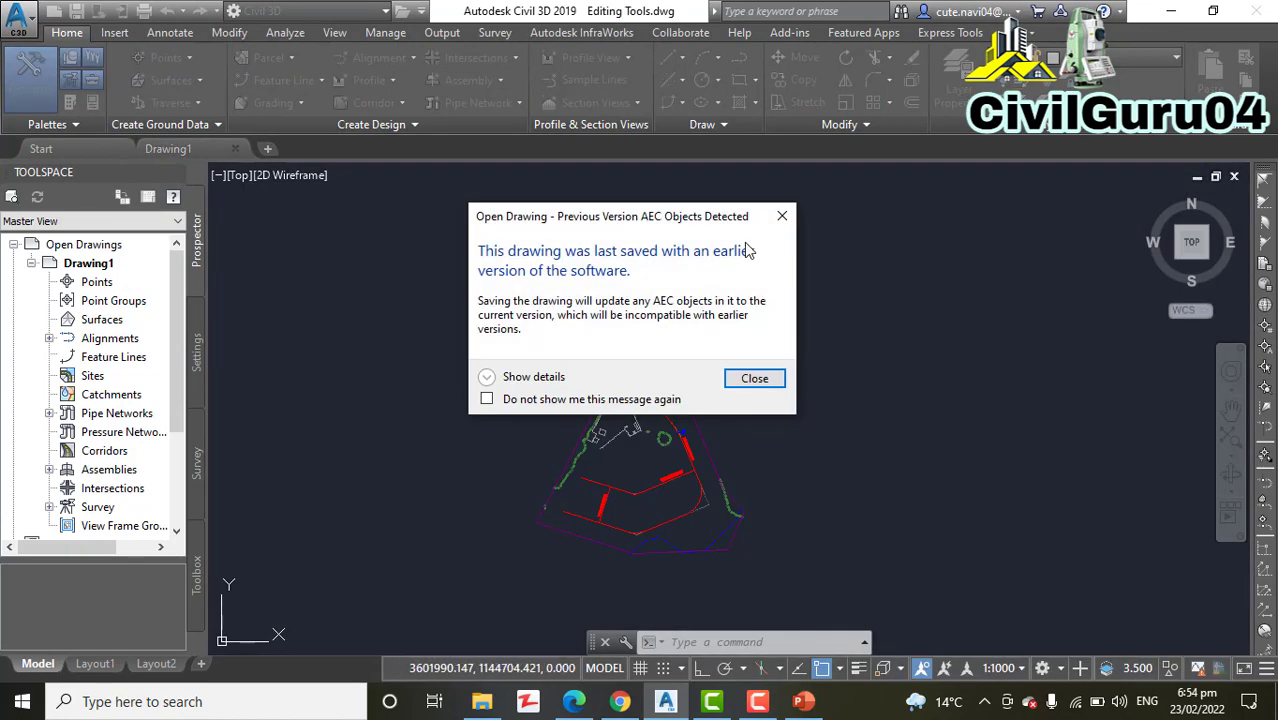
Dismiss the earlier-version notice on the Editing Tools drawing
left_click(754, 378)
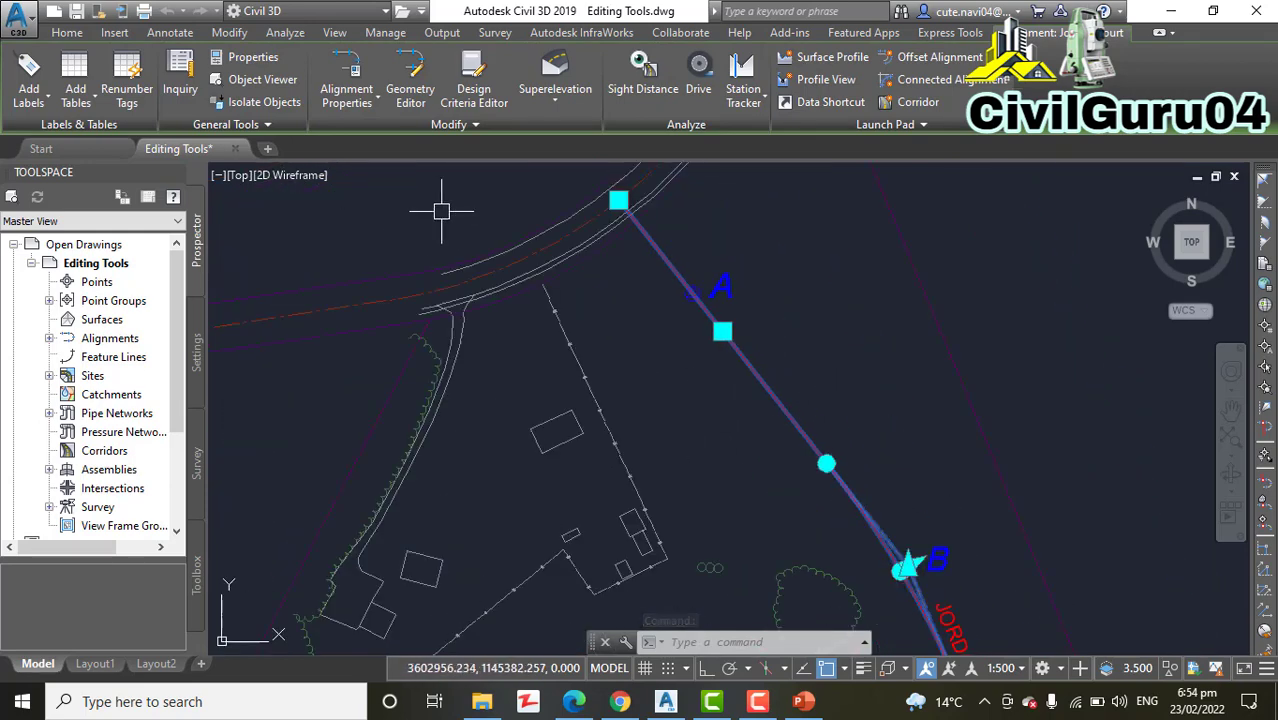
mouse_move(416, 196)
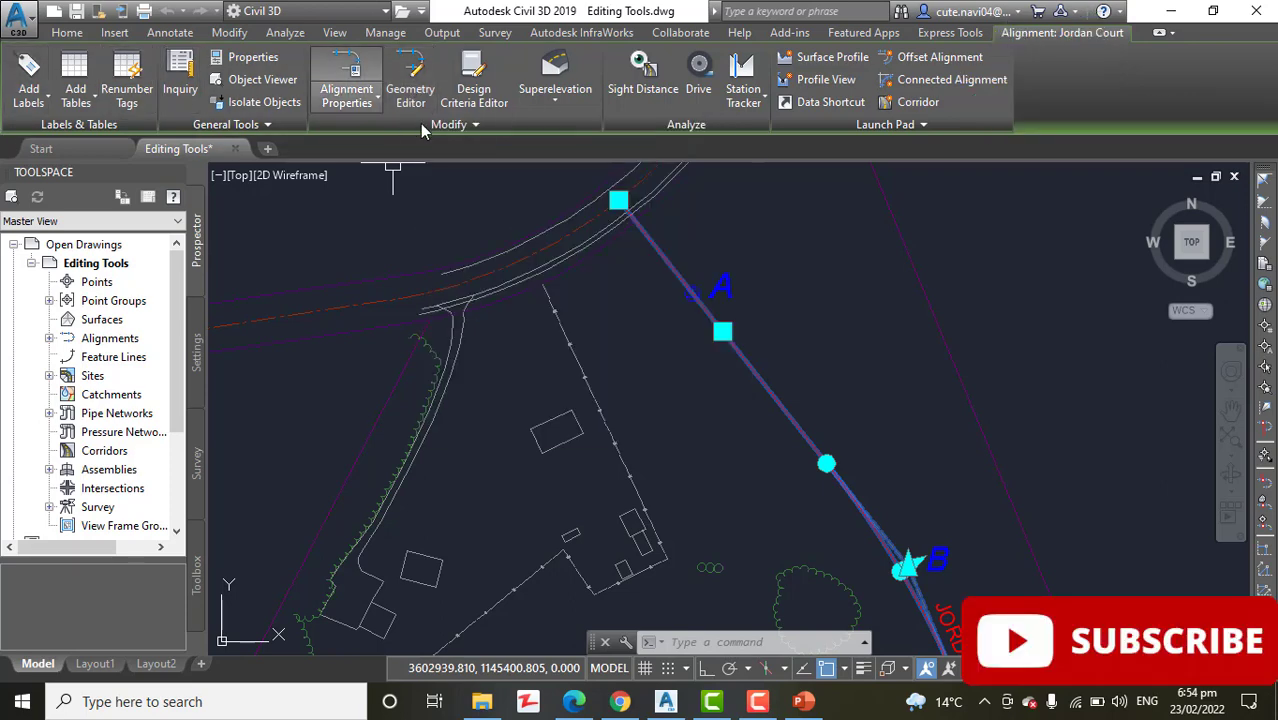
mouse_move(784, 408)
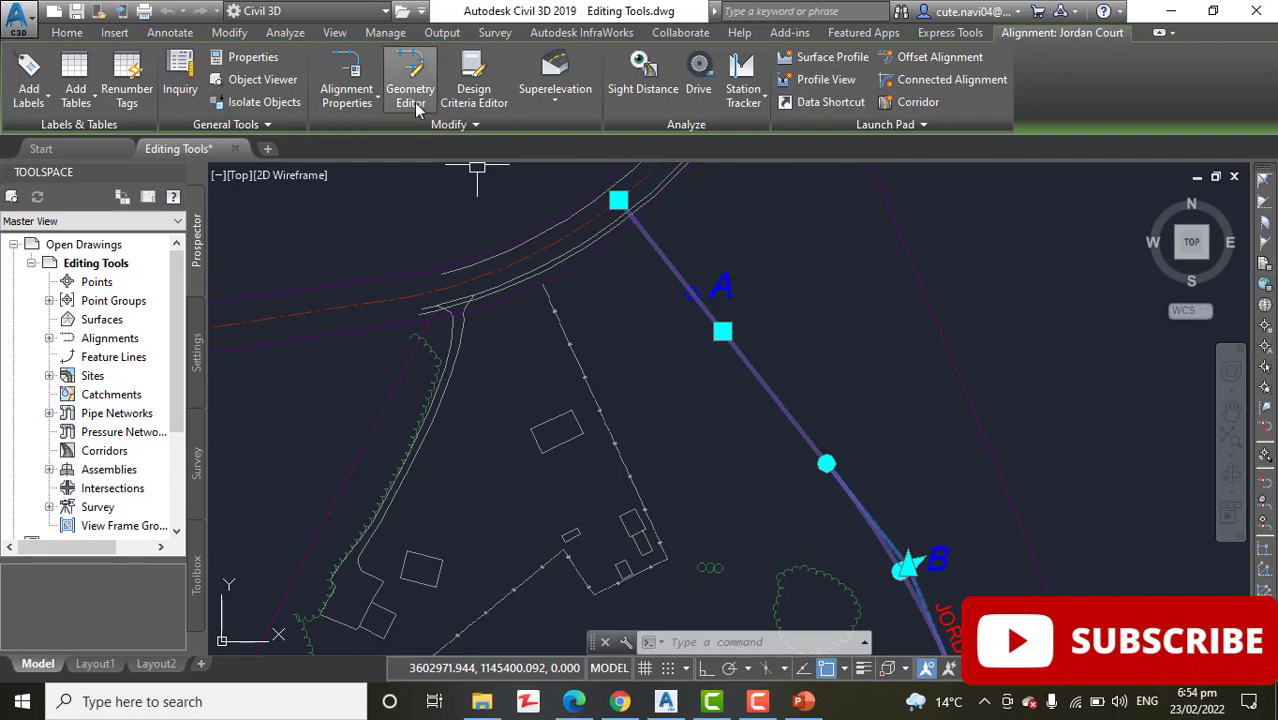
mouse_move(410, 96)
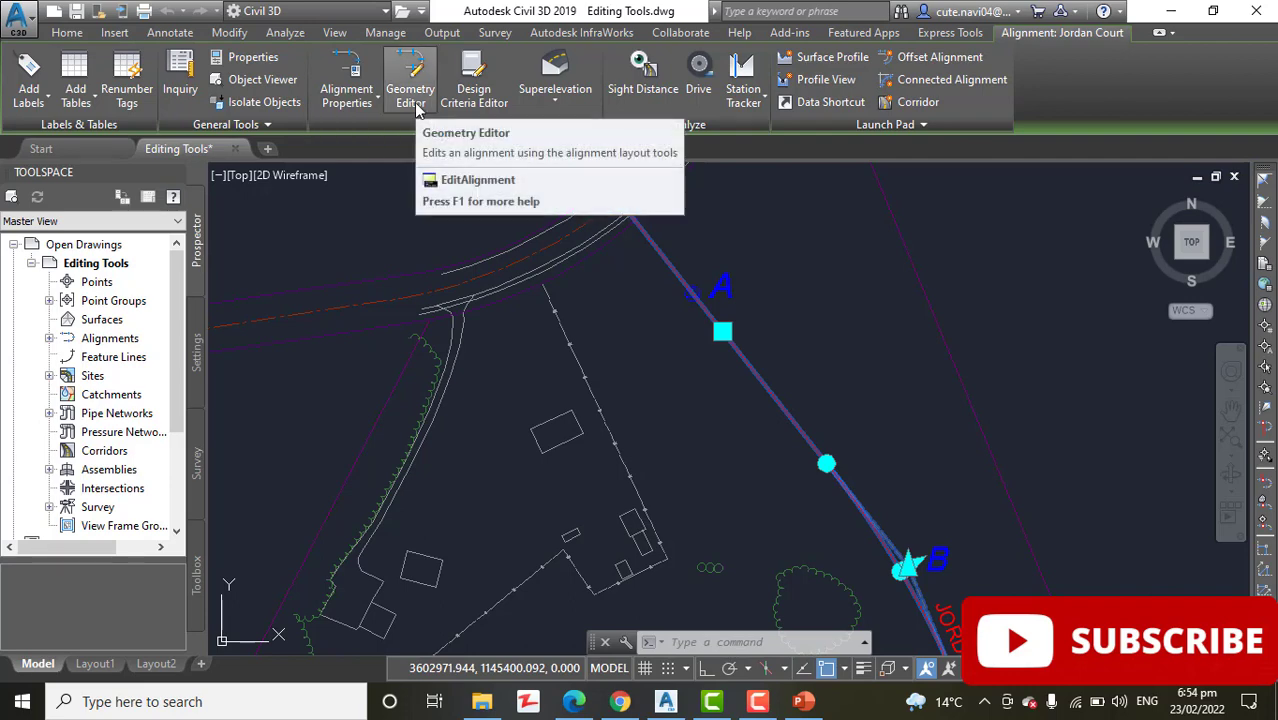
Open the Alignment Layout Tools (Geometry Editor) for Jordan Court
left_click(410, 80)
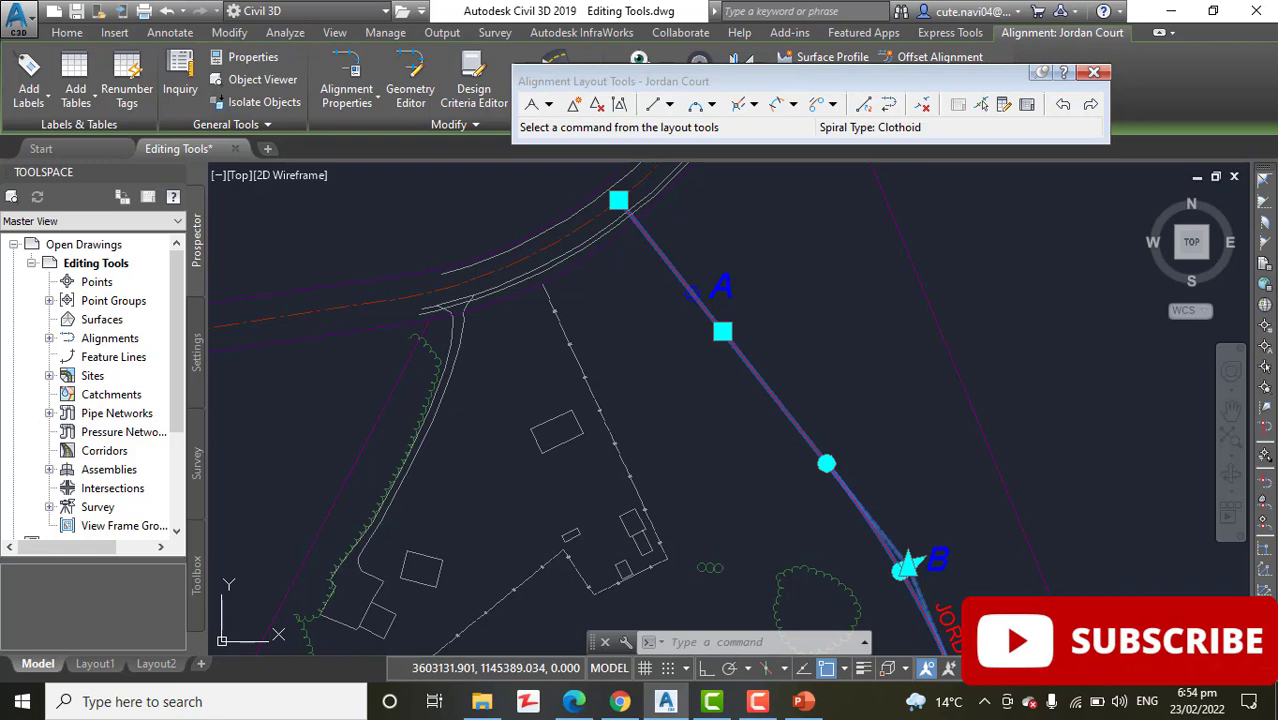
mouse_move(980, 390)
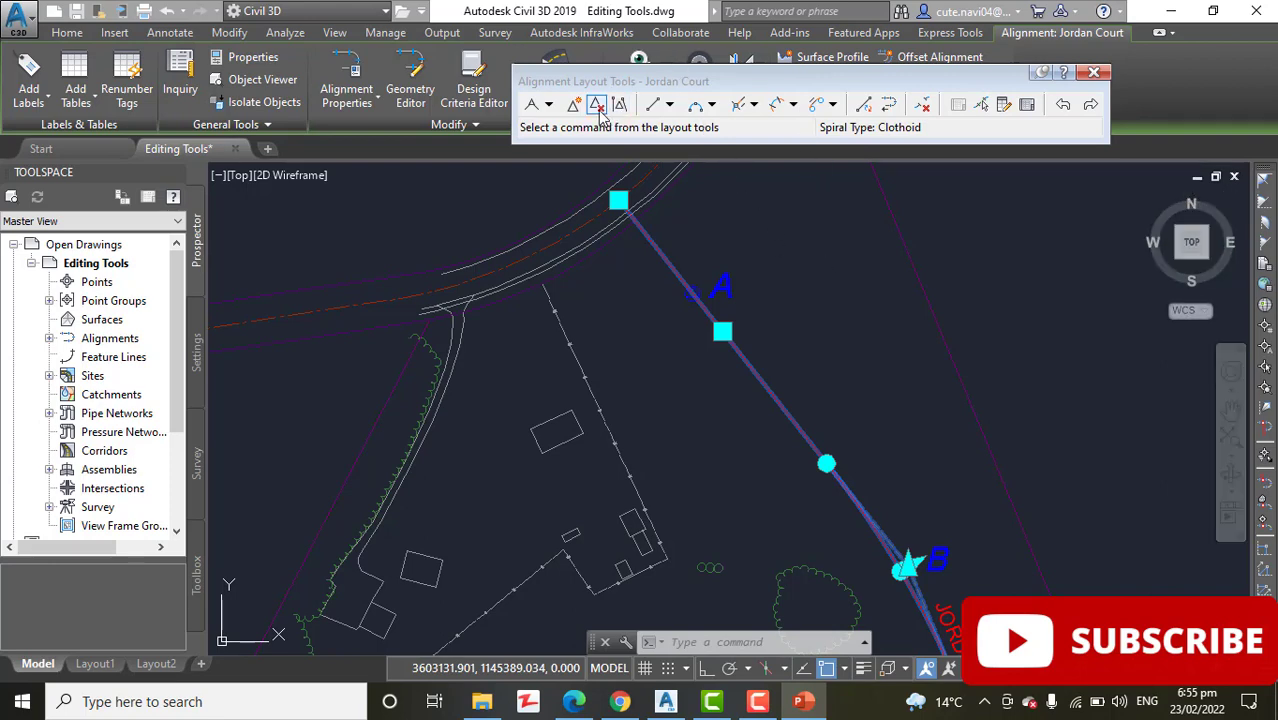
mouse_move(576, 104)
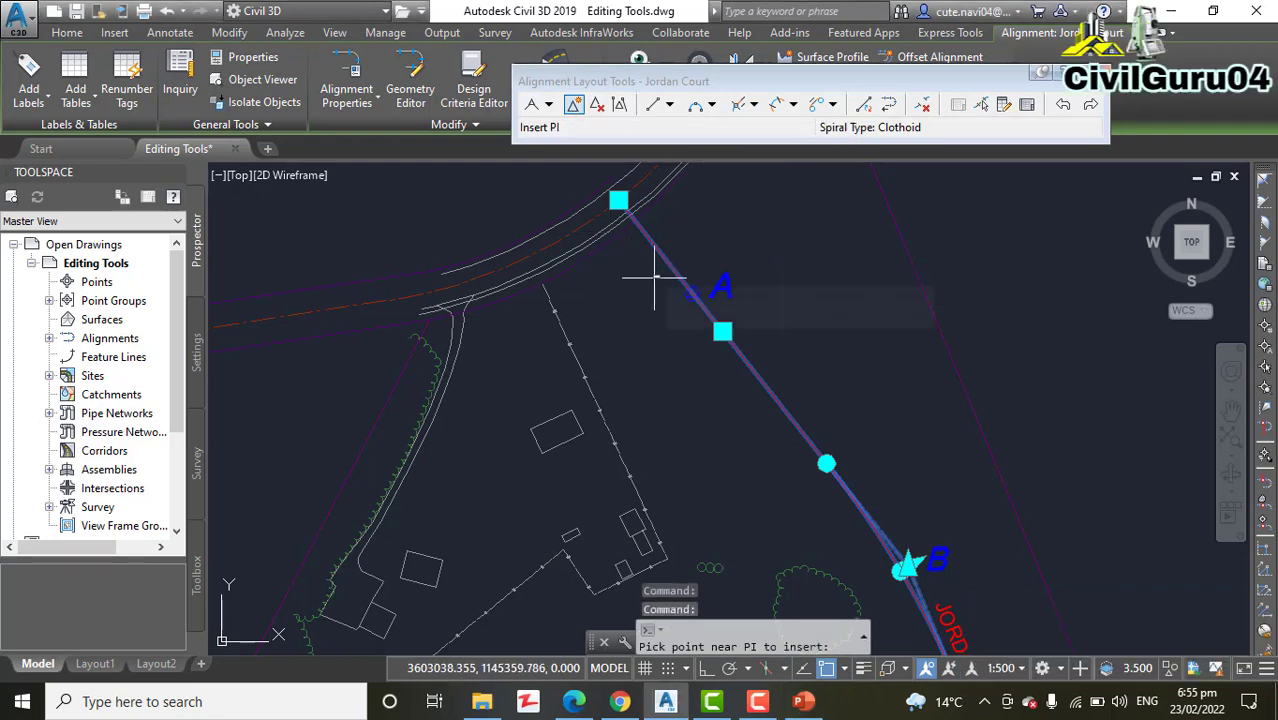
mouse_move(730, 388)
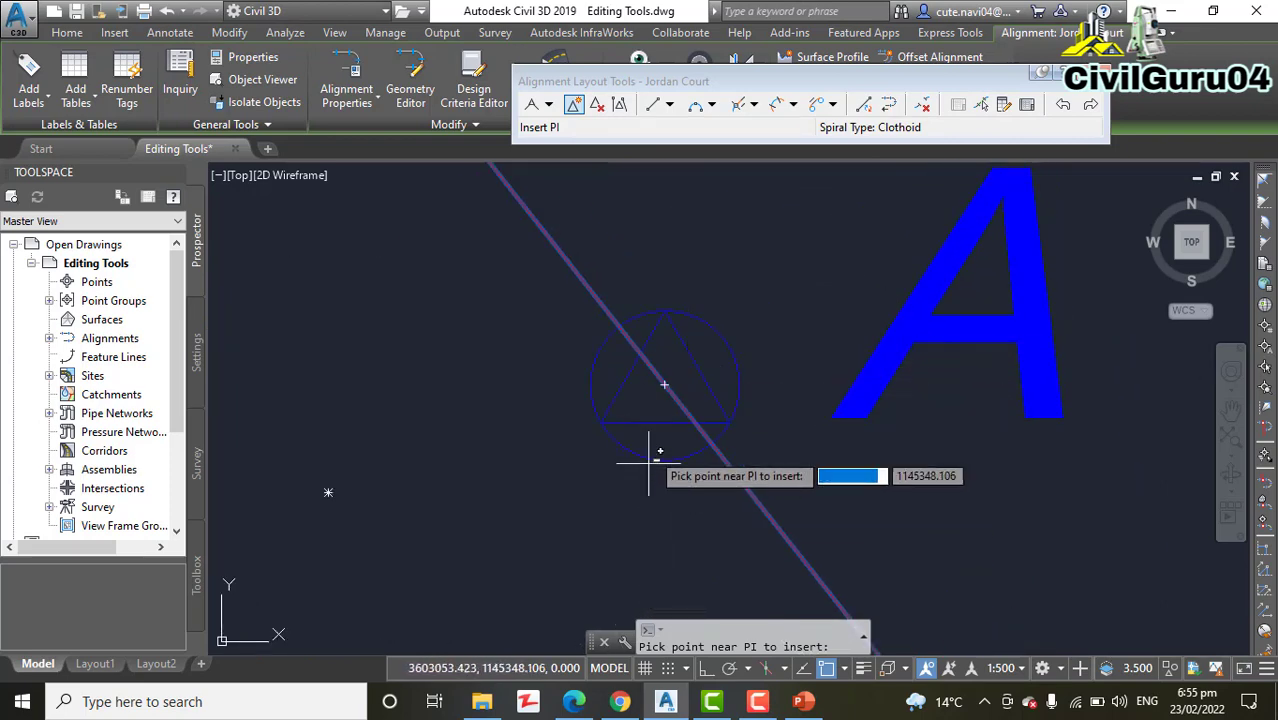
mouse_move(664, 384)
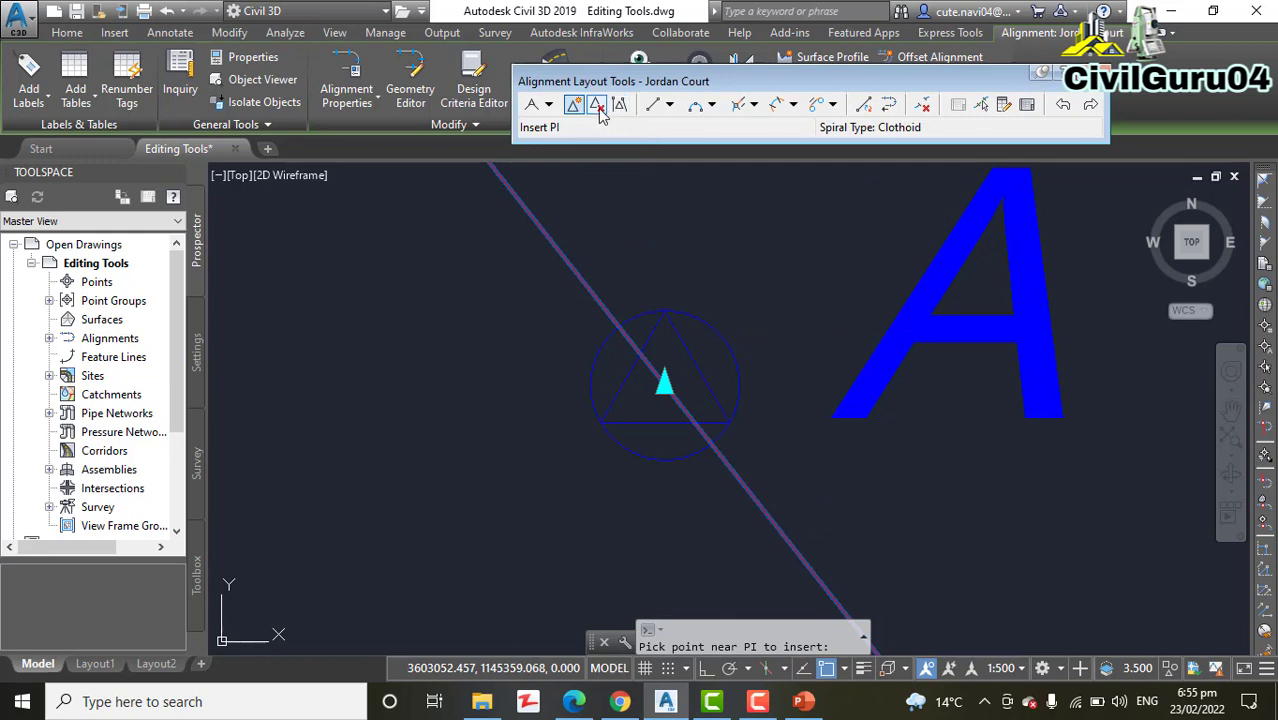
mouse_move(596, 104)
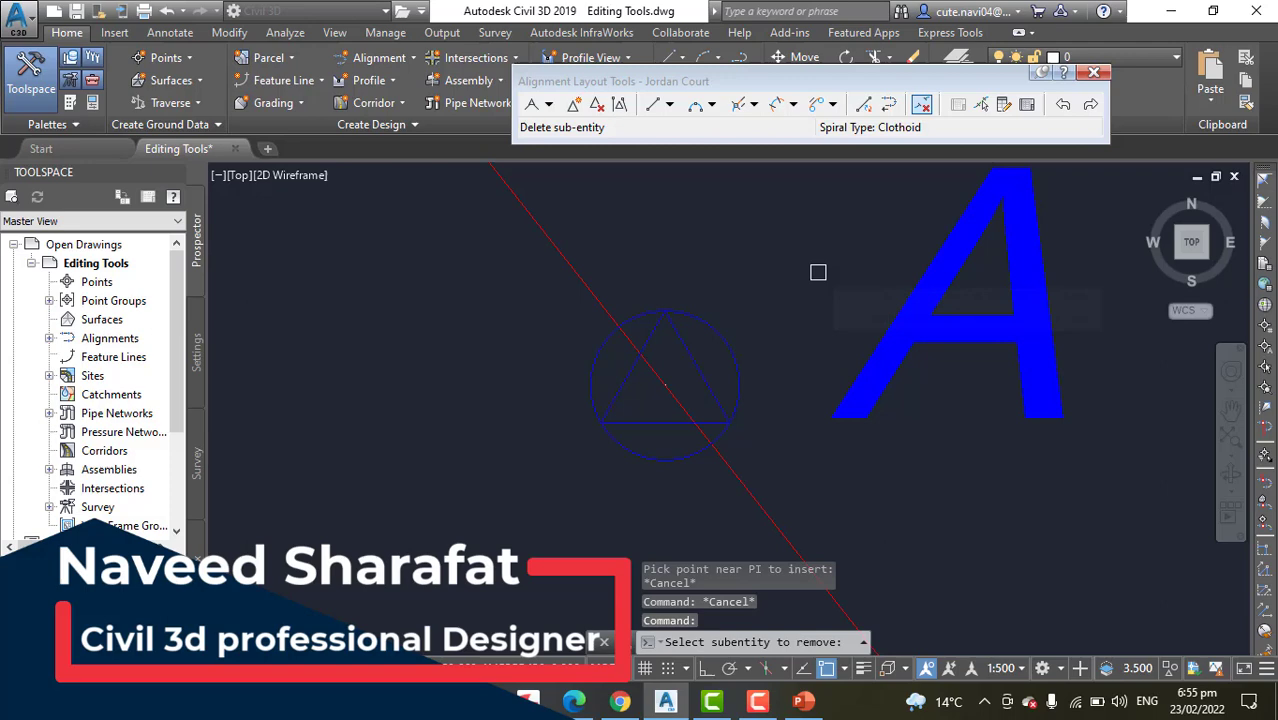
mouse_move(822, 296)
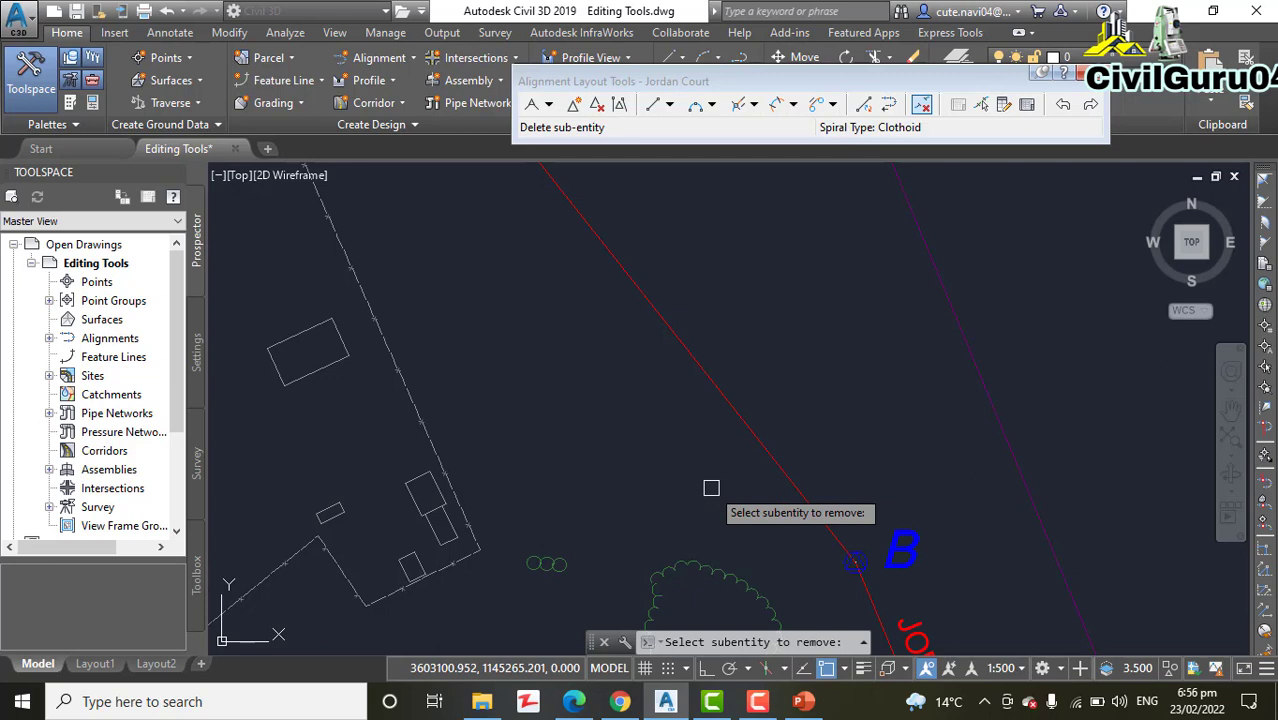
mouse_move(710, 486)
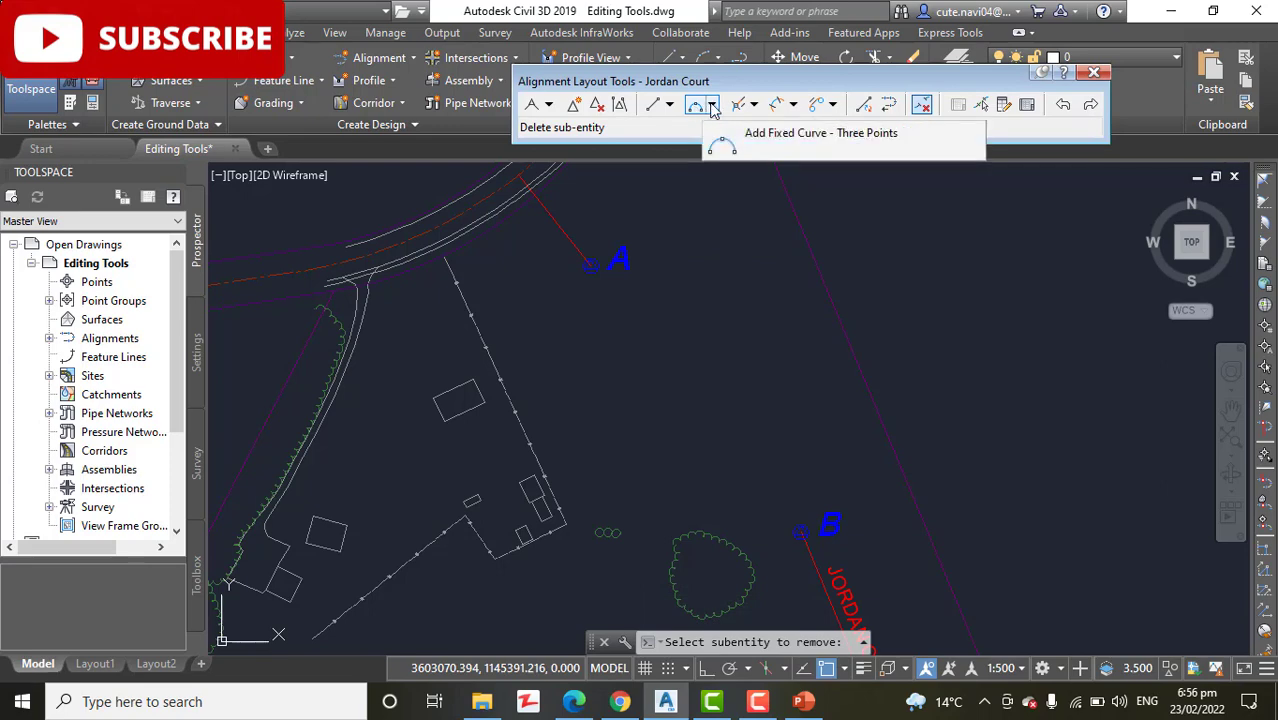
Start a Floating Curve (From entity end, radius, length) bending counterclockwise from end A
left_click(714, 104)
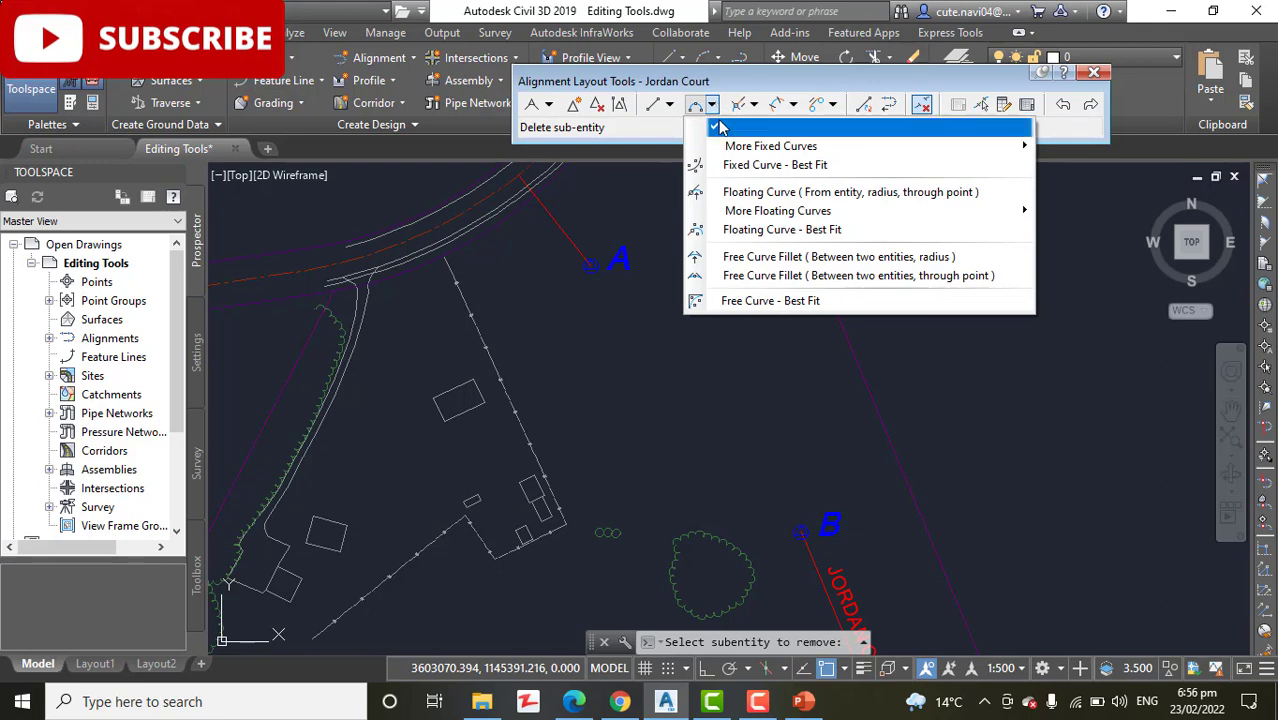
mouse_move(790, 210)
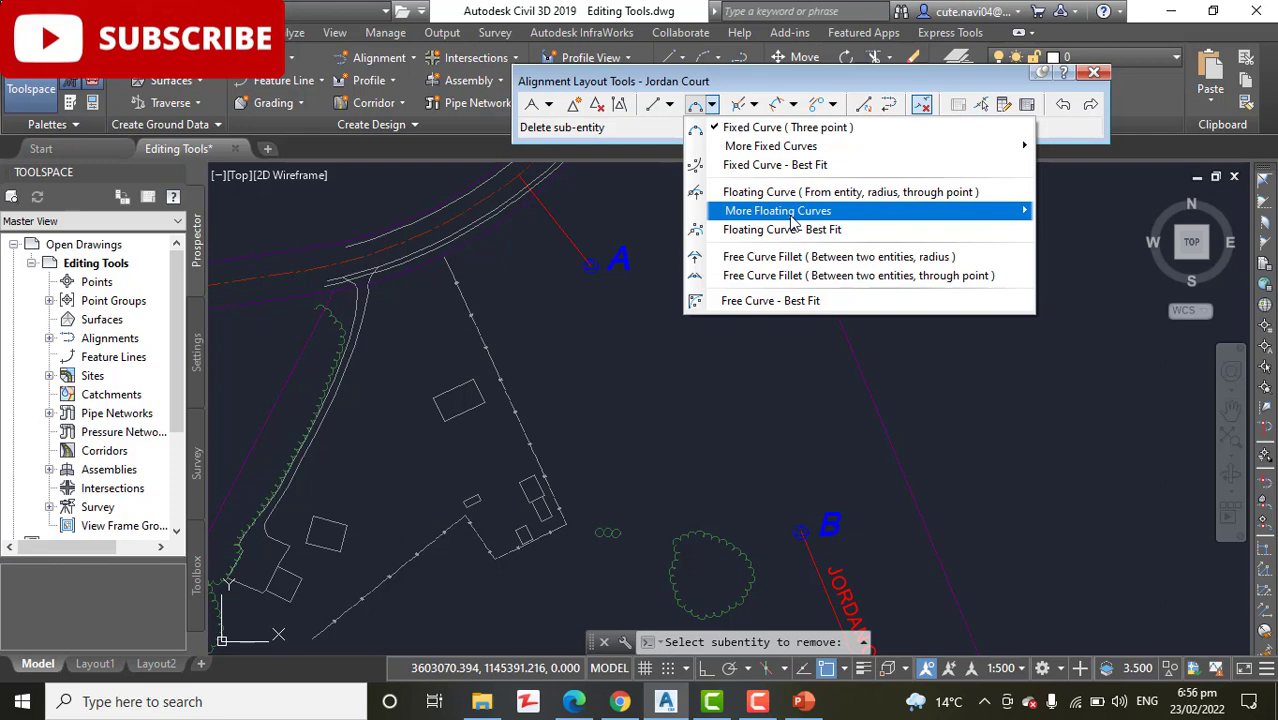
mouse_move(778, 210)
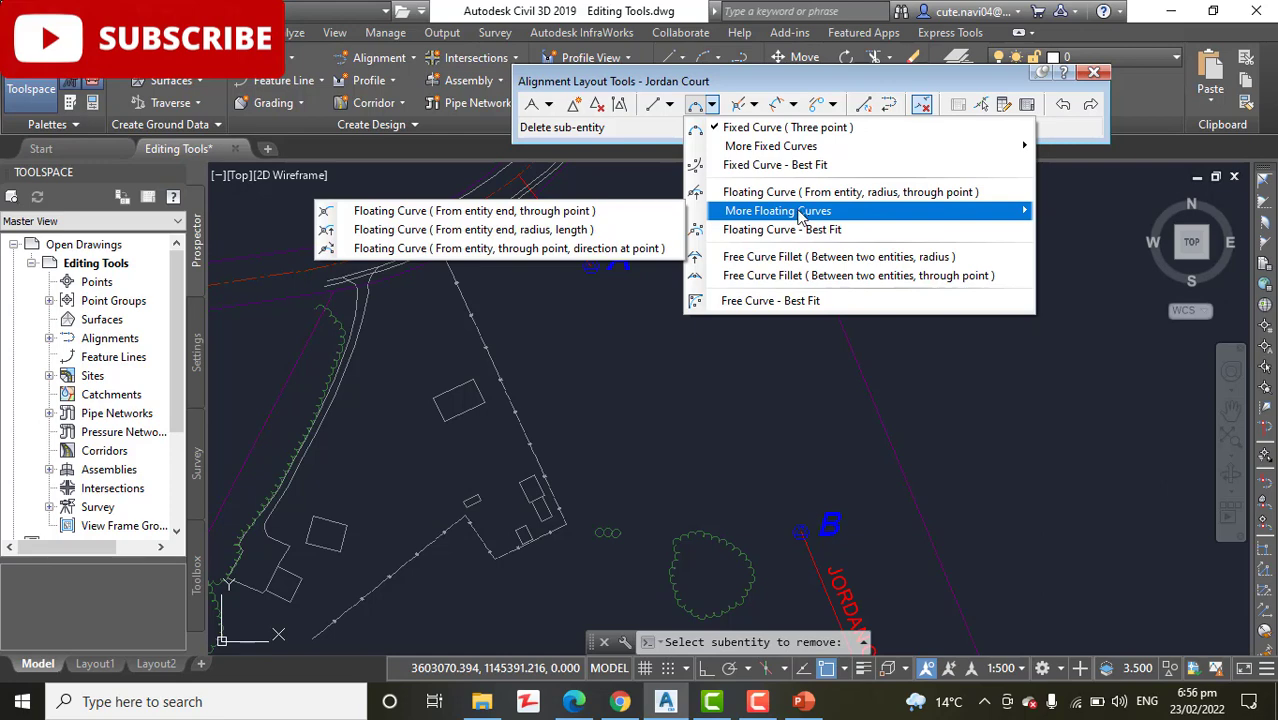
mouse_move(796, 212)
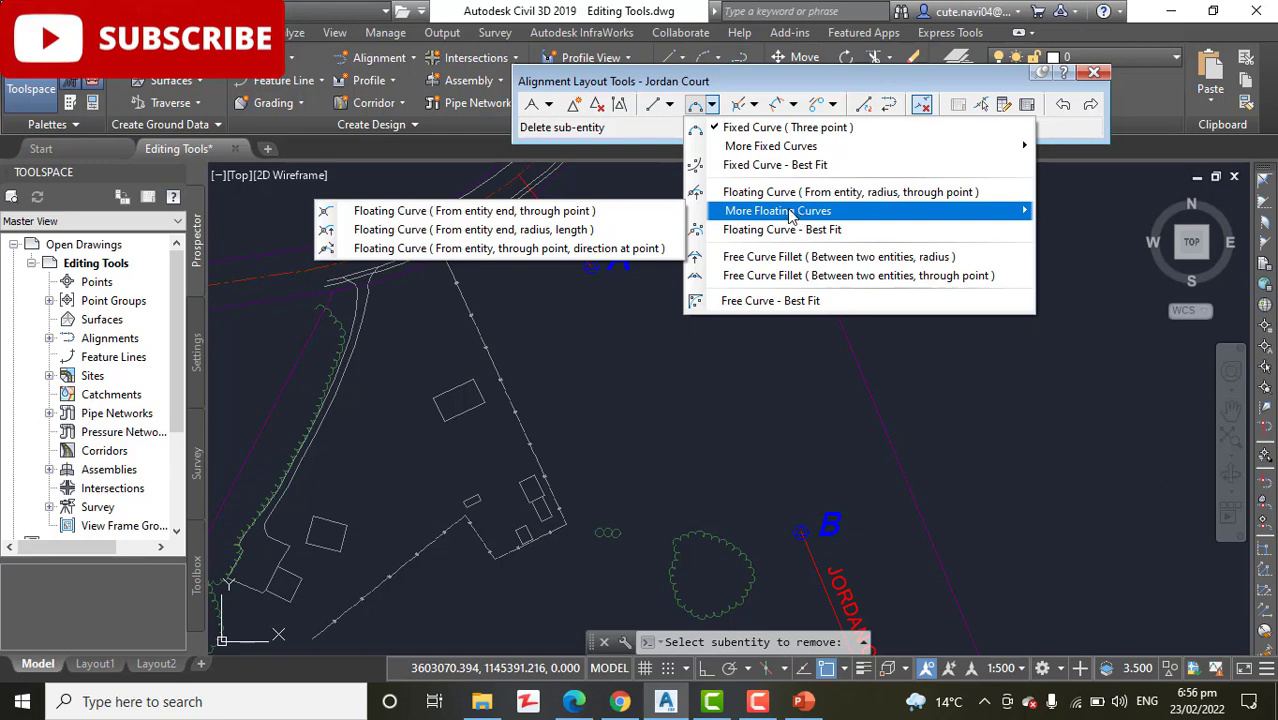
left_click(472, 228)
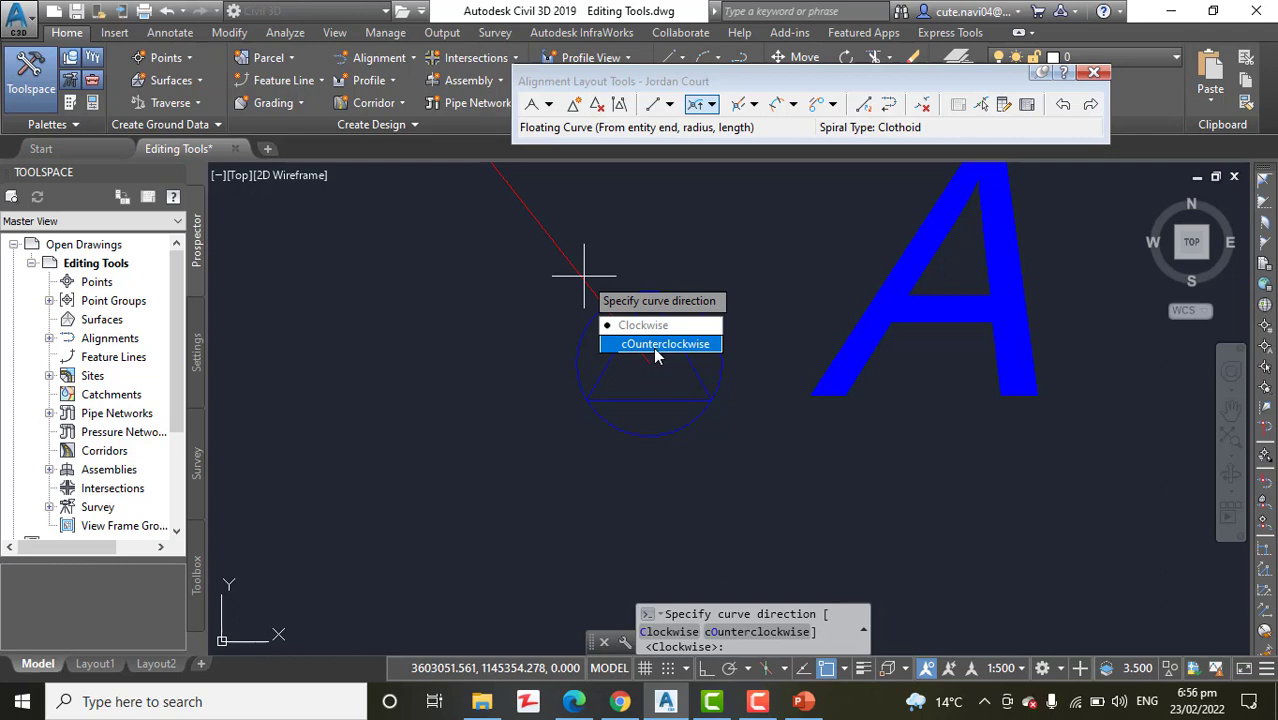
left_click(664, 344)
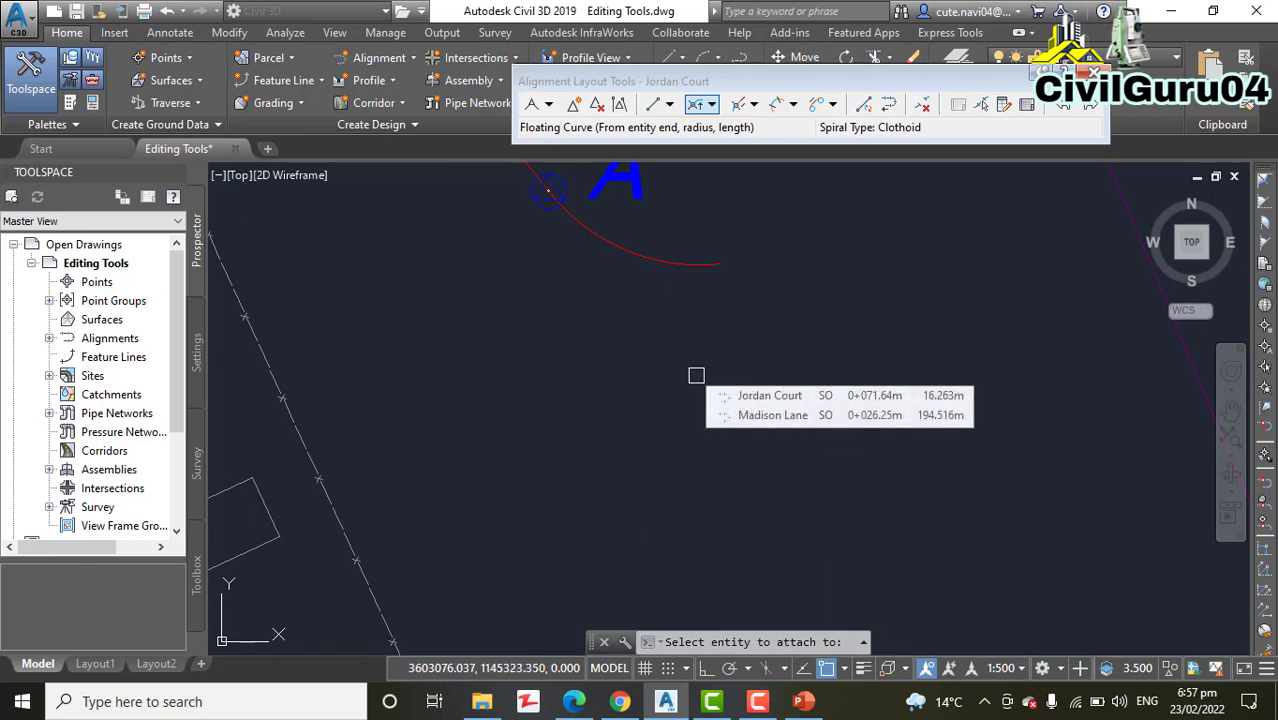
Start a Free Curve Fillet (Between two entities, radius) with the floating curve as first entity
left_click(712, 104)
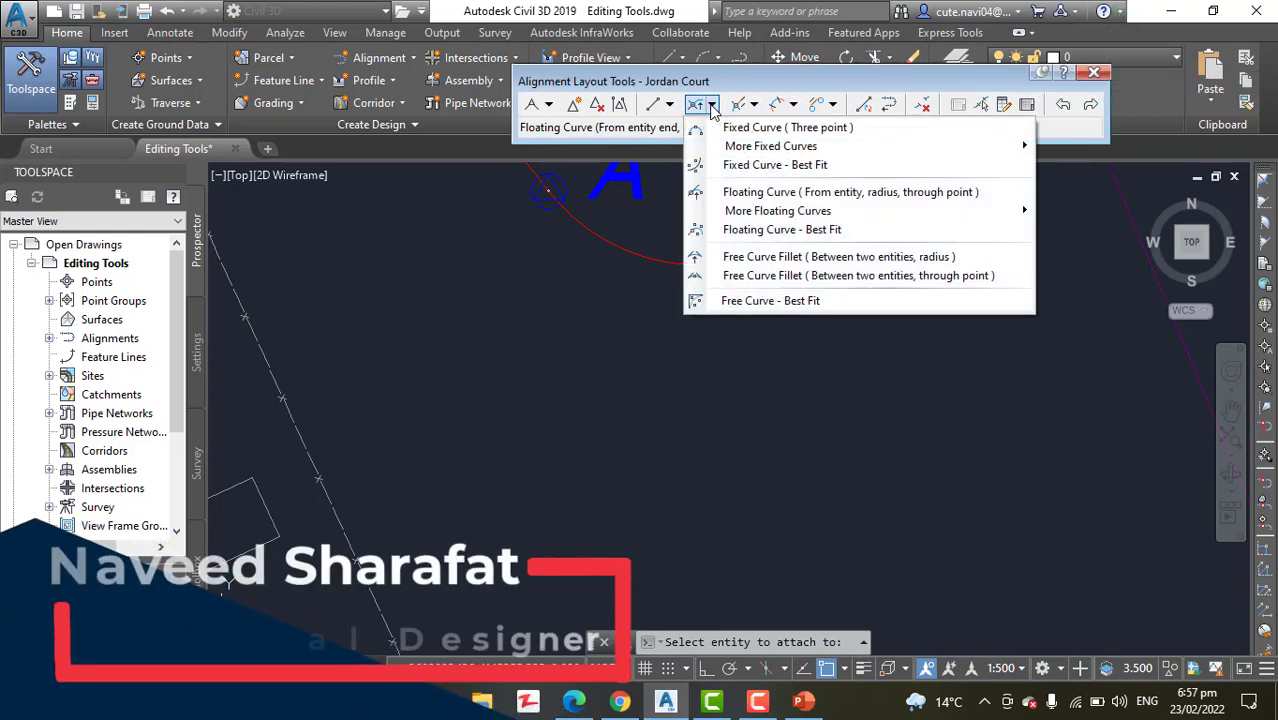
mouse_move(776, 164)
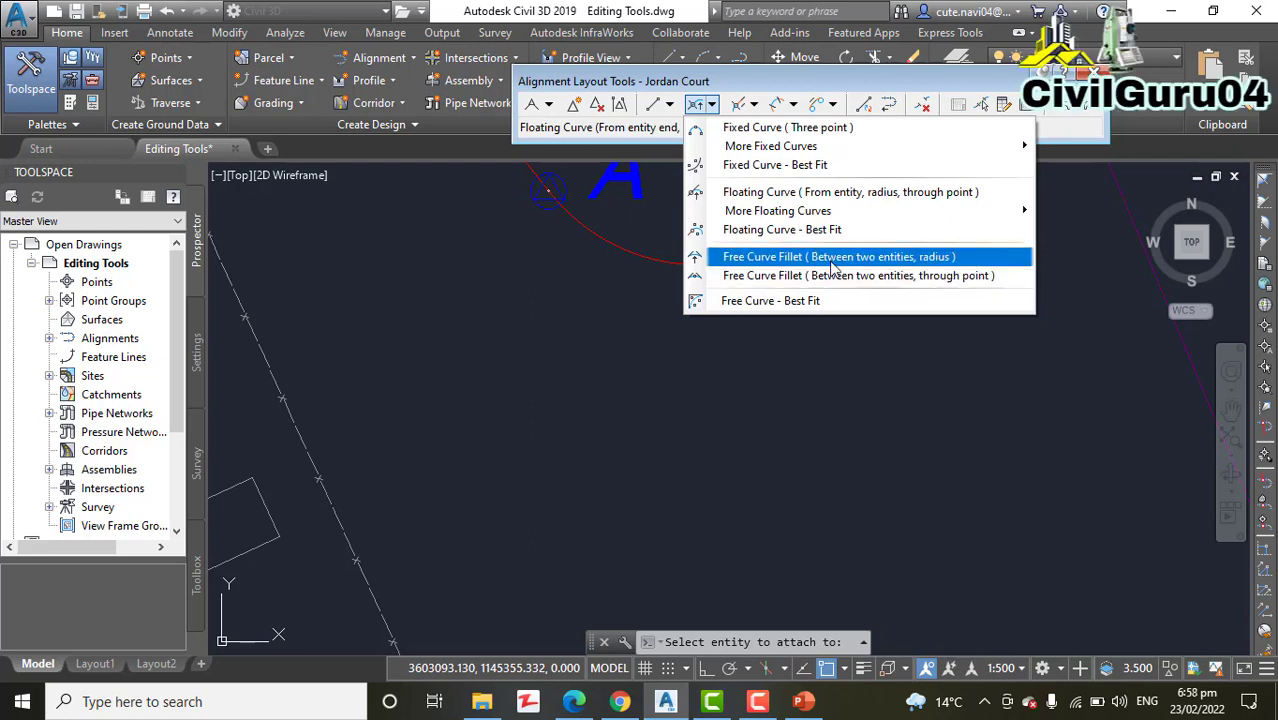
left_click(838, 256)
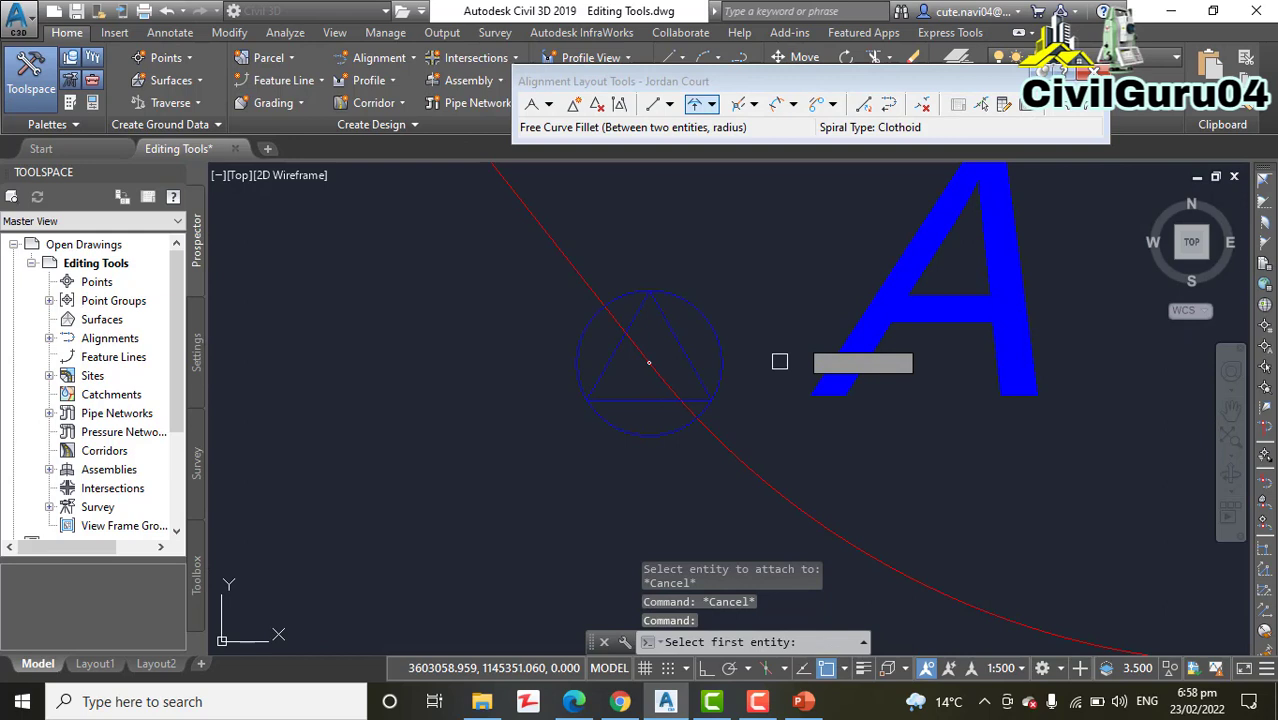
mouse_move(784, 440)
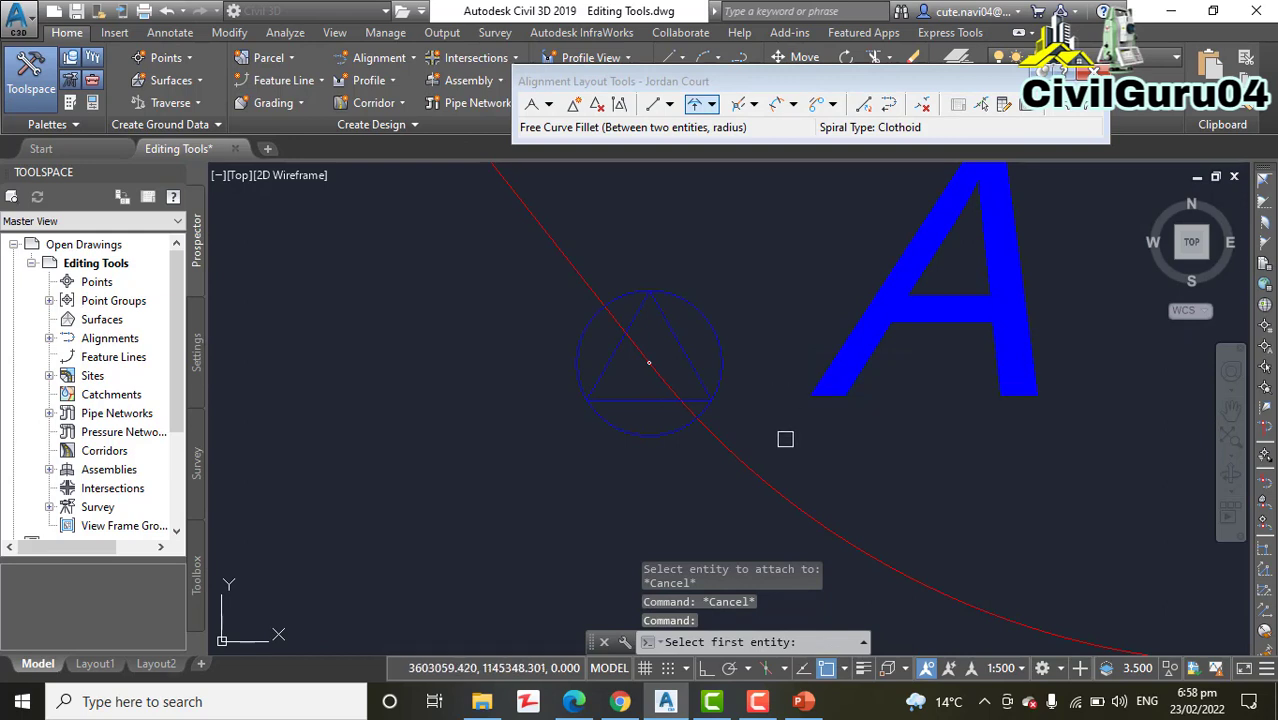
mouse_move(682, 500)
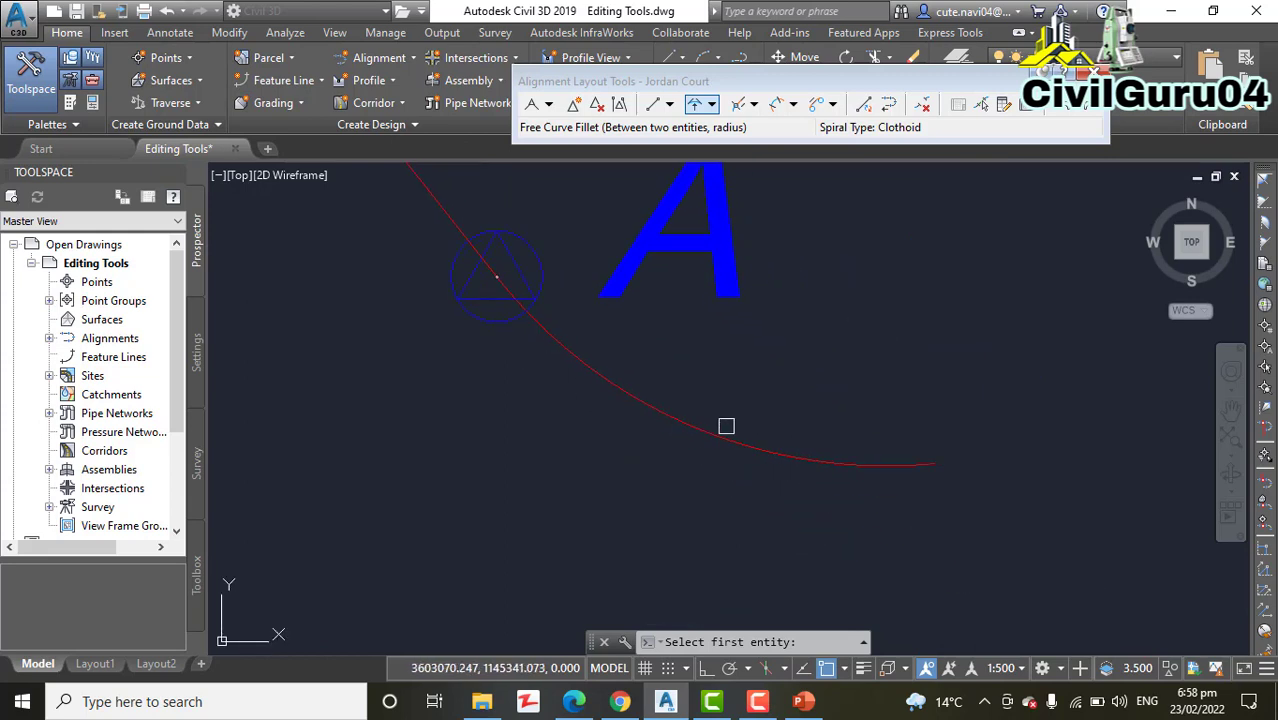
left_click(726, 426)
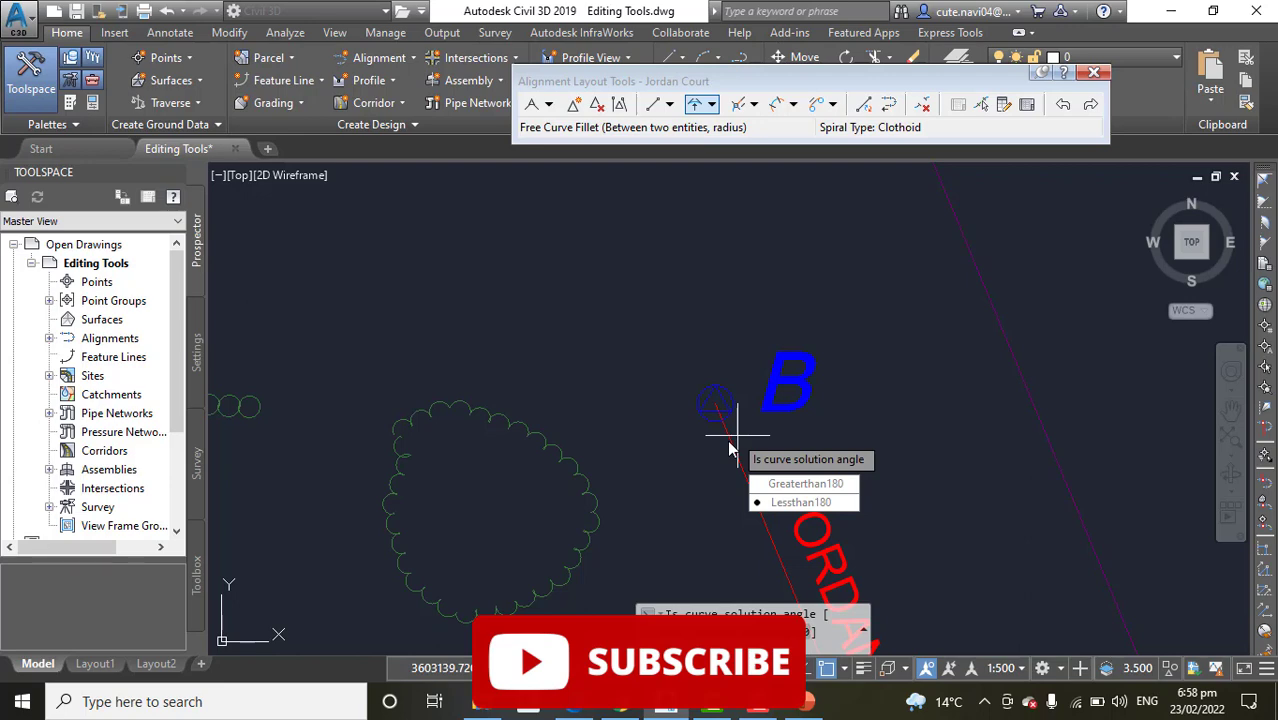
mouse_move(756, 560)
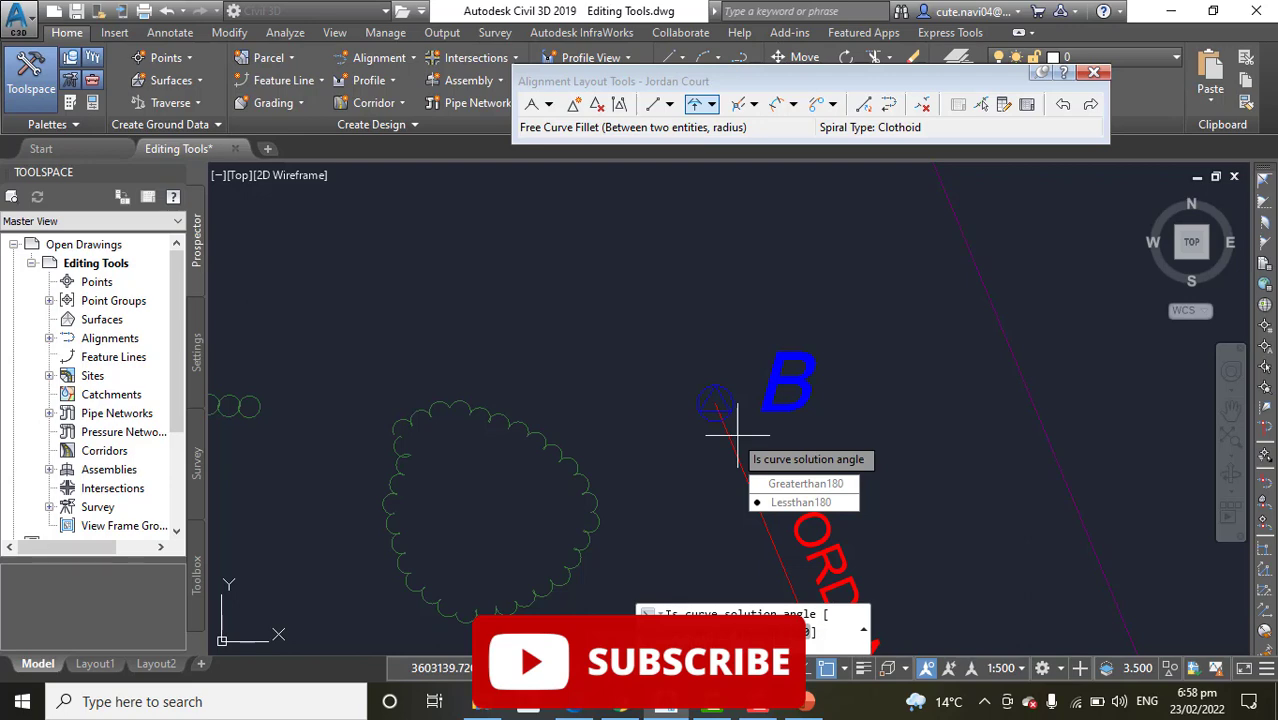
Choose the Lessthan180 solution angle and make the fillet a Reverse curve
left_click(800, 502)
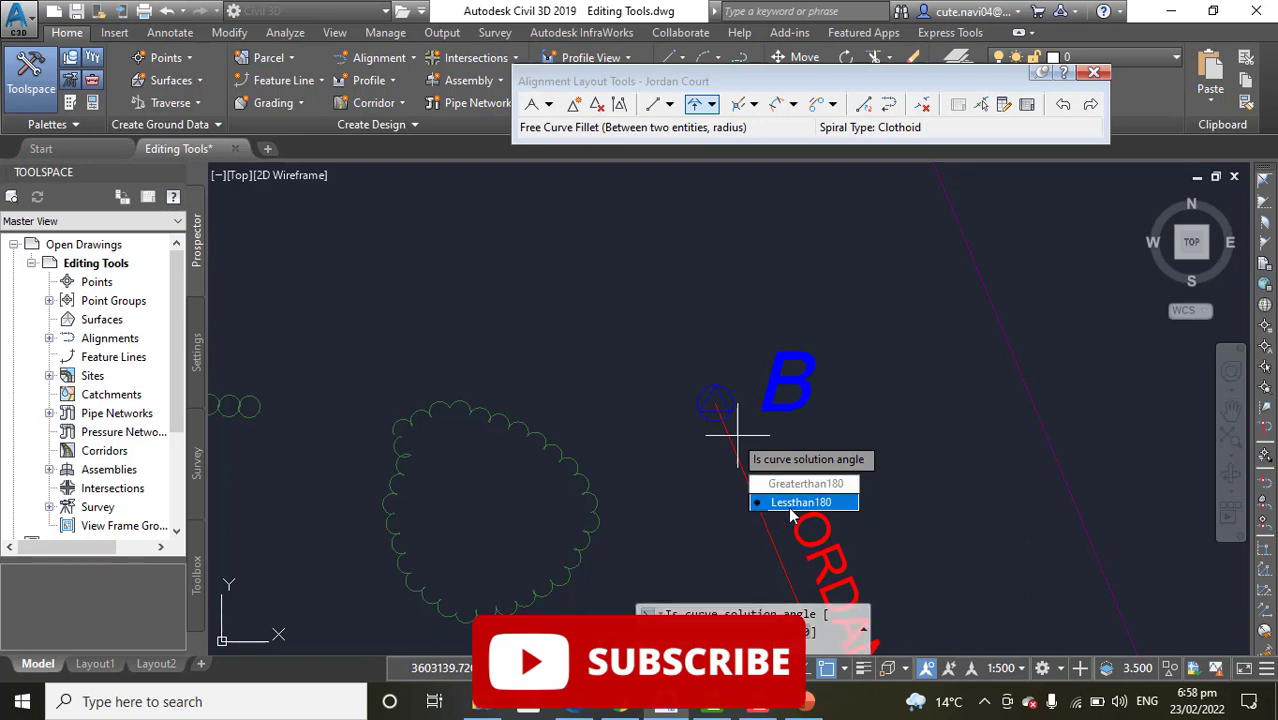
left_click(802, 502)
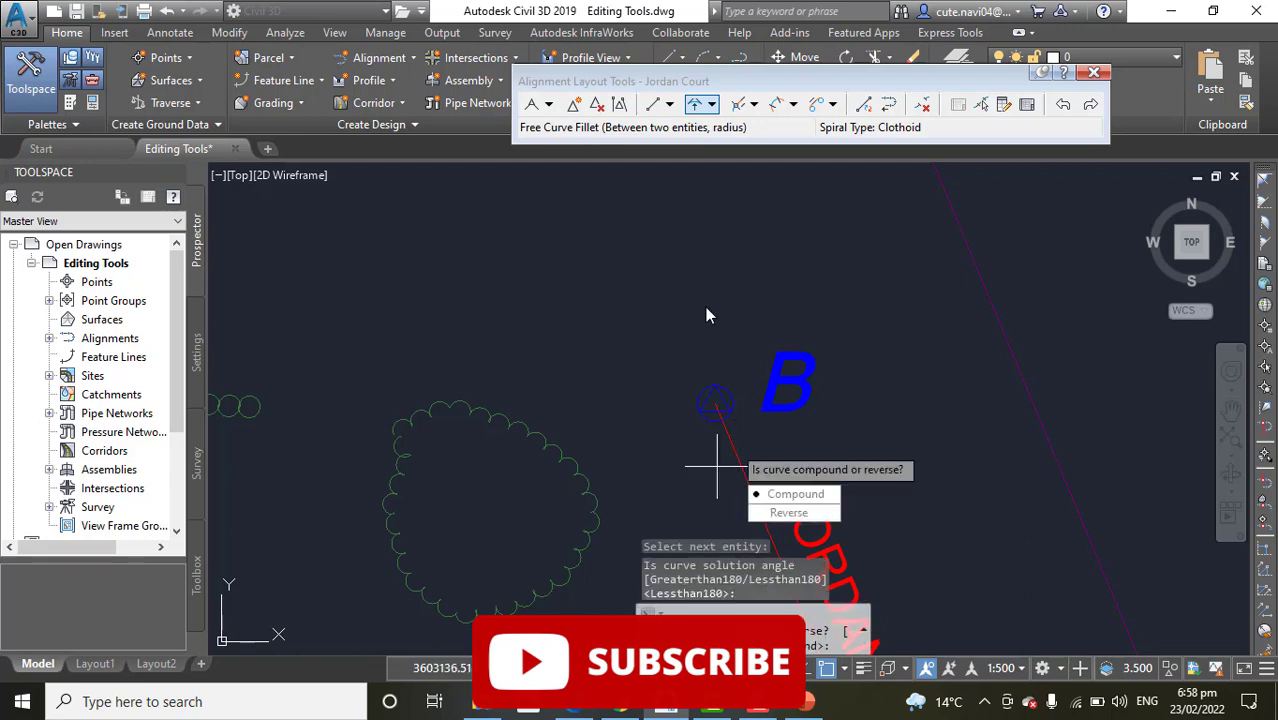
mouse_move(712, 322)
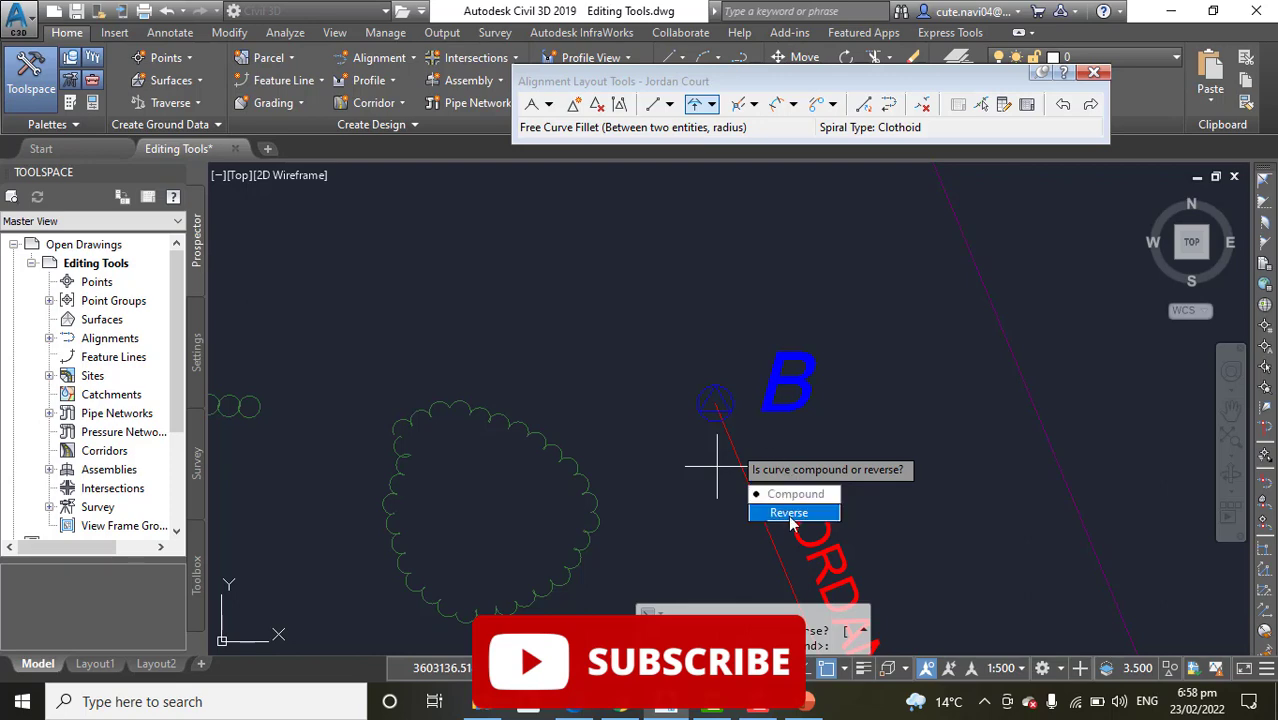
left_click(788, 512)
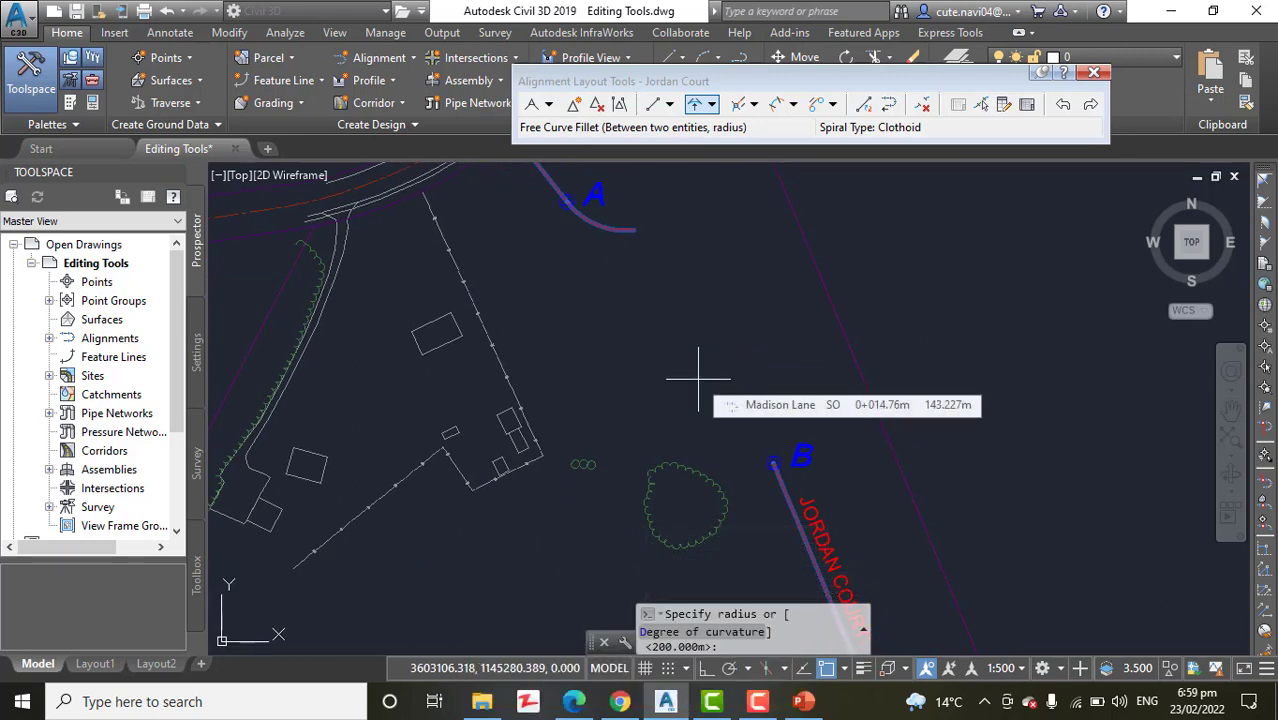
Enter radius 30 to create the reverse fillet joining curve A to tangent B
type("30")
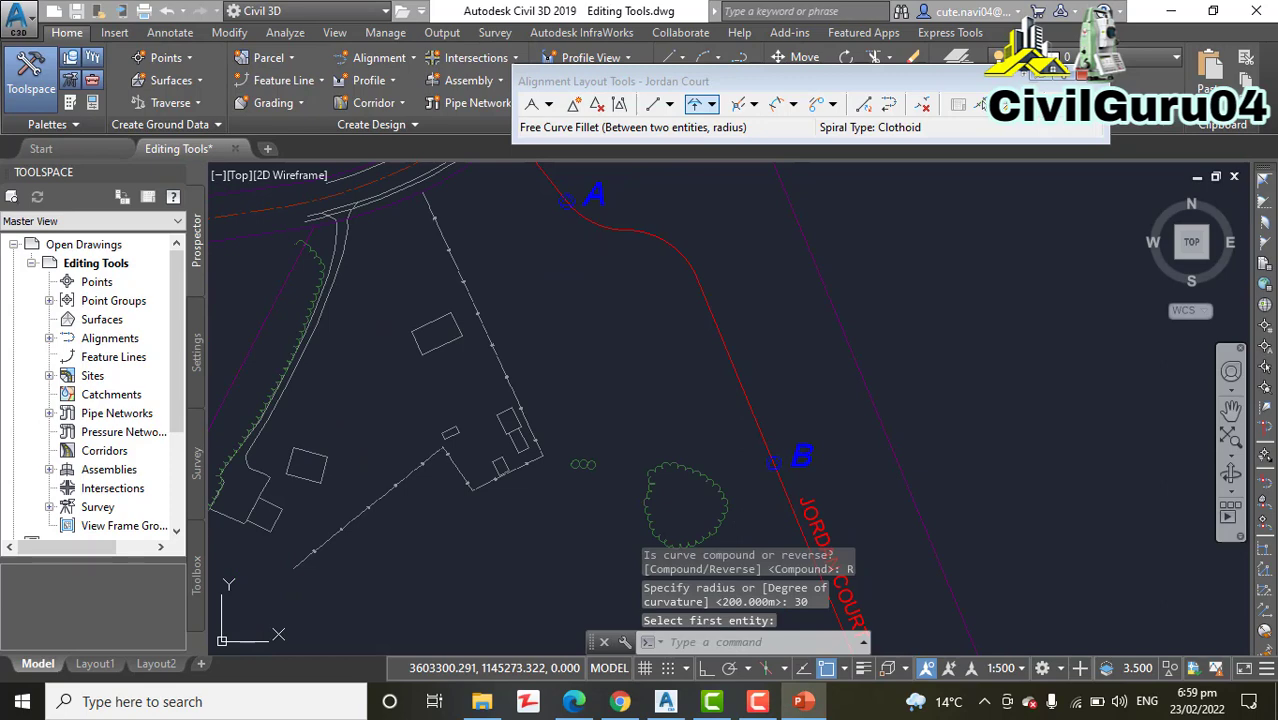
mouse_move(648, 378)
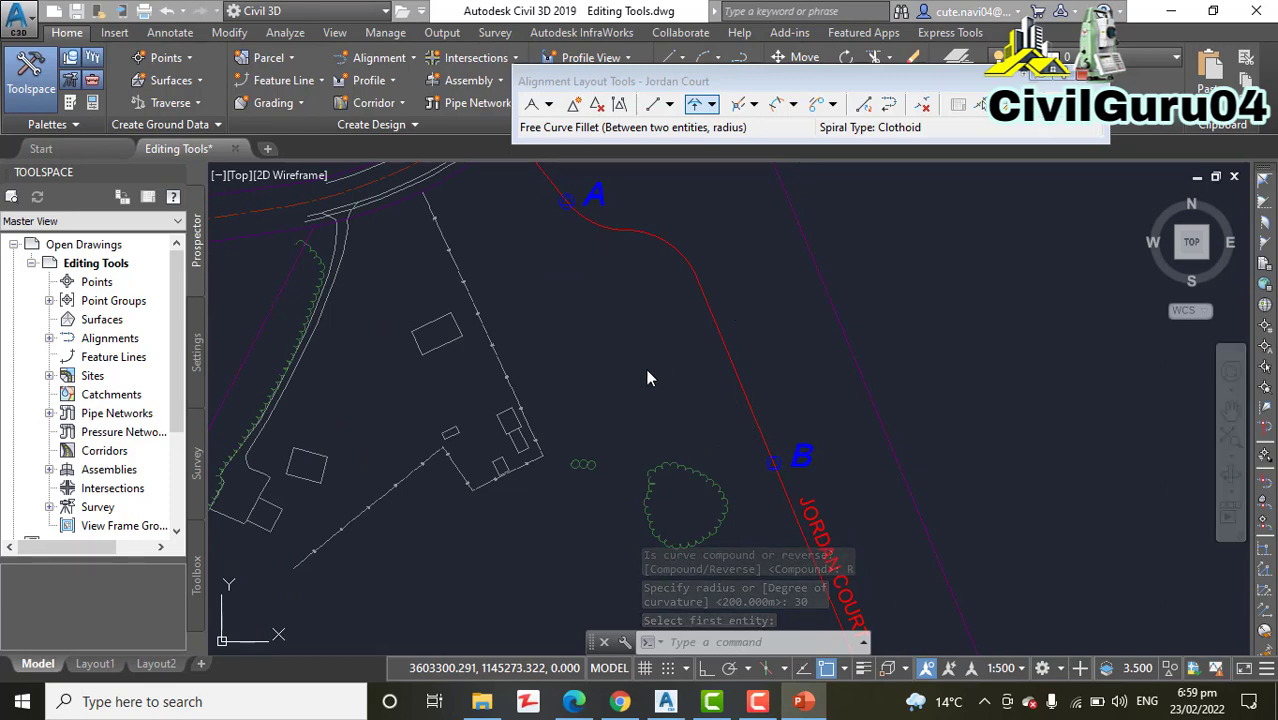
mouse_move(1196, 362)
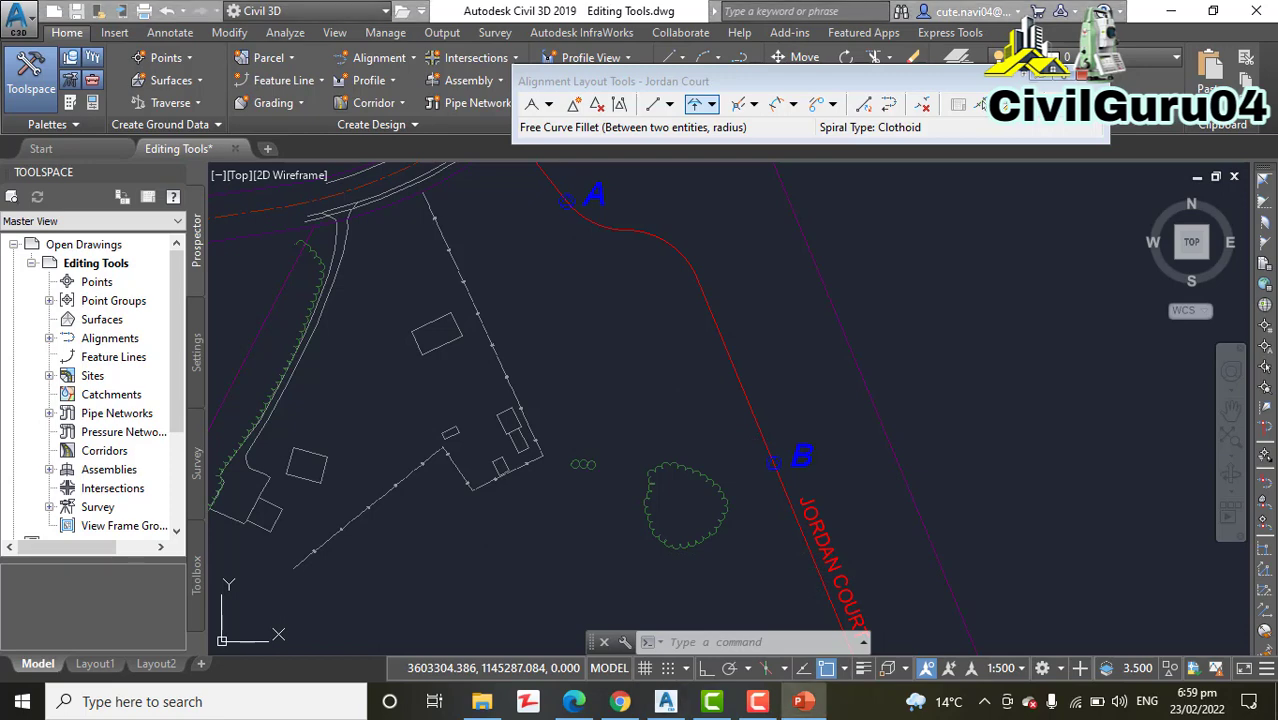
mouse_move(764, 332)
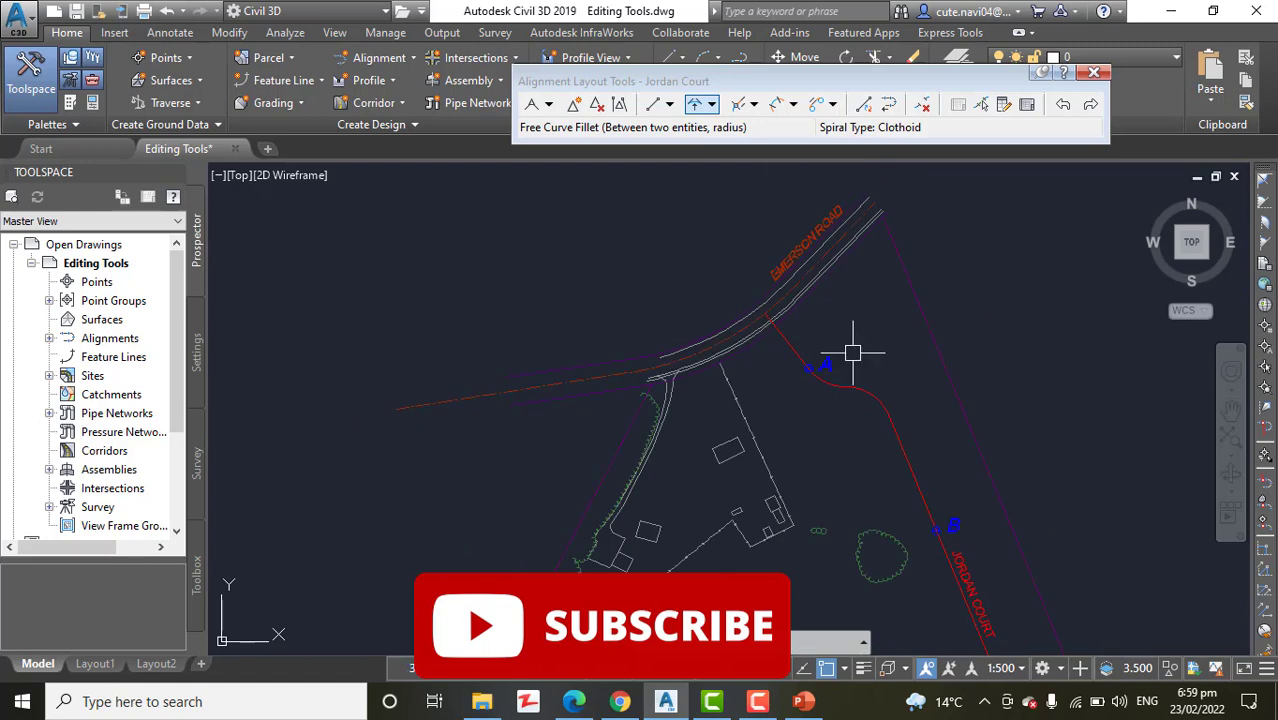
mouse_move(842, 430)
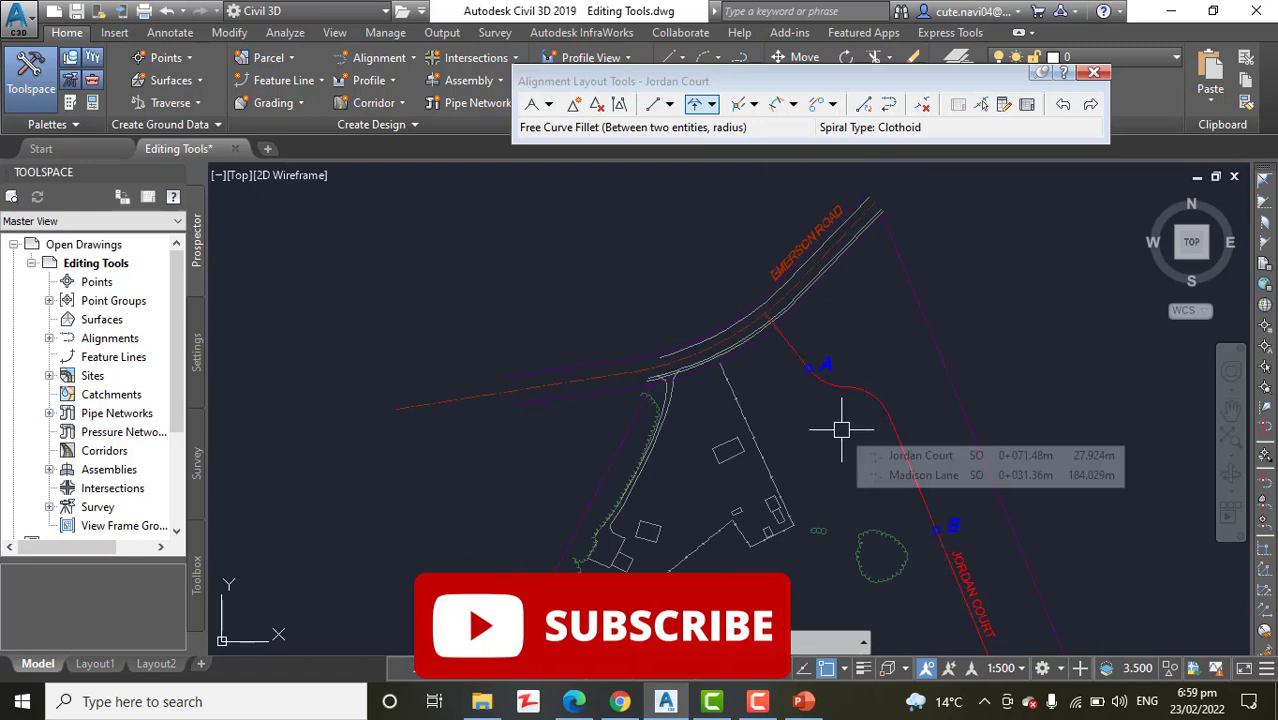